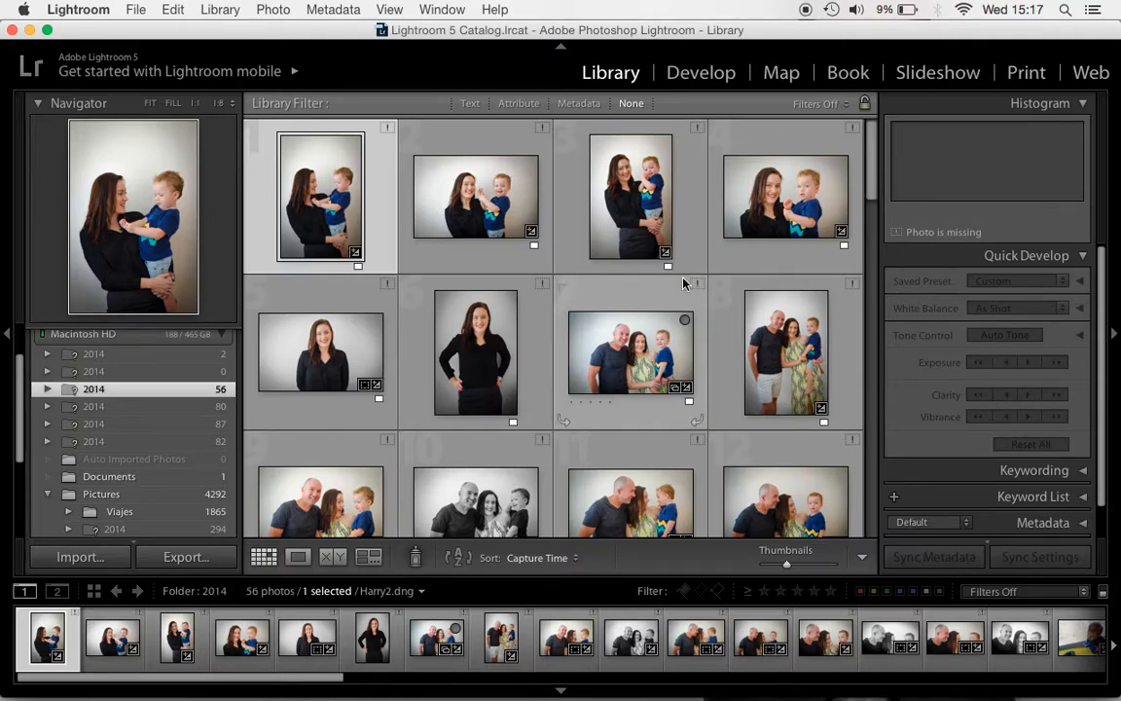
Scroll through the Image Capture window.
click(71, 9)
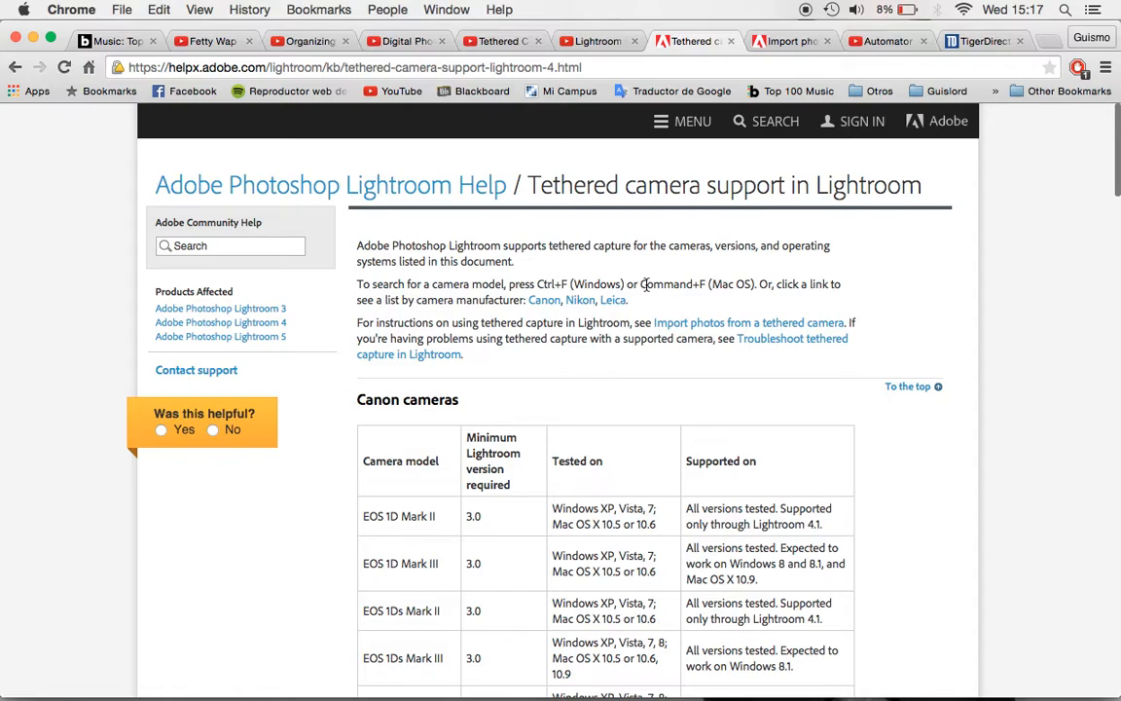
scroll(down, 3)
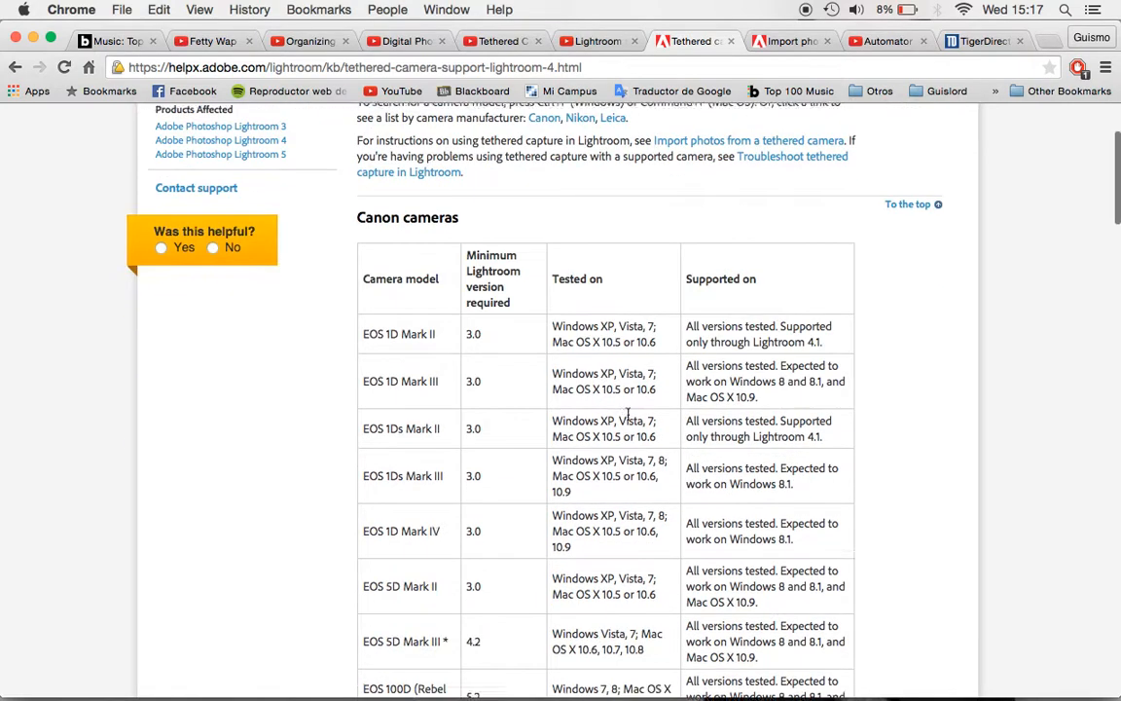
scroll(down, 3)
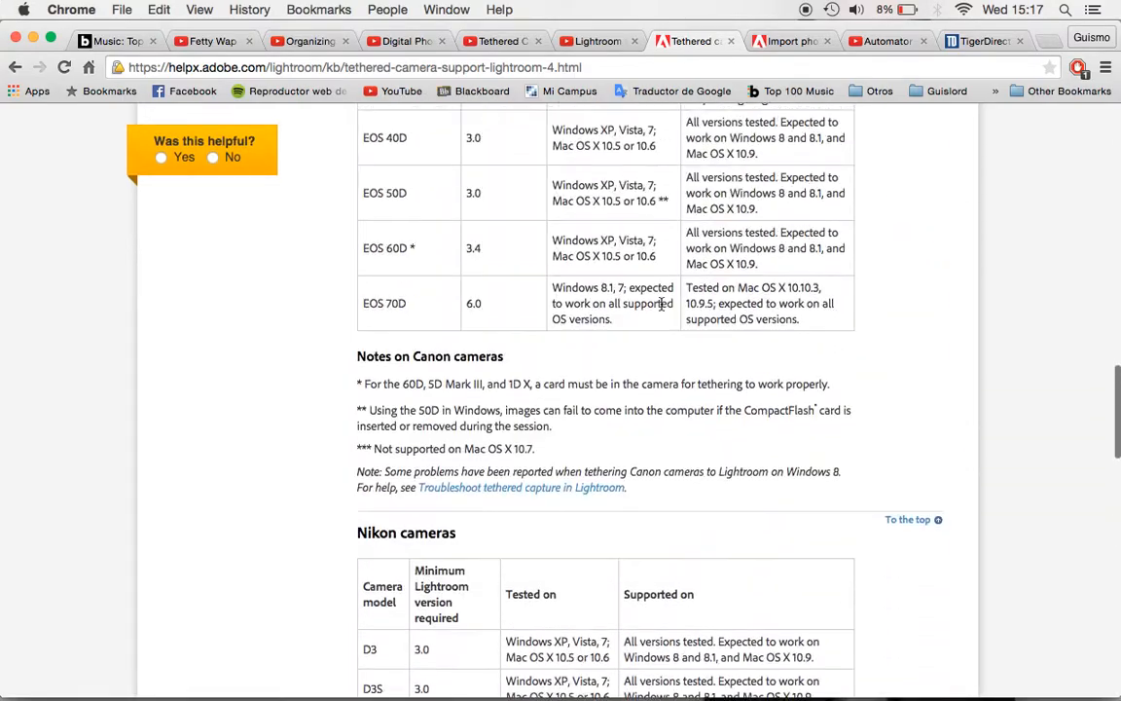
scroll(down, 3)
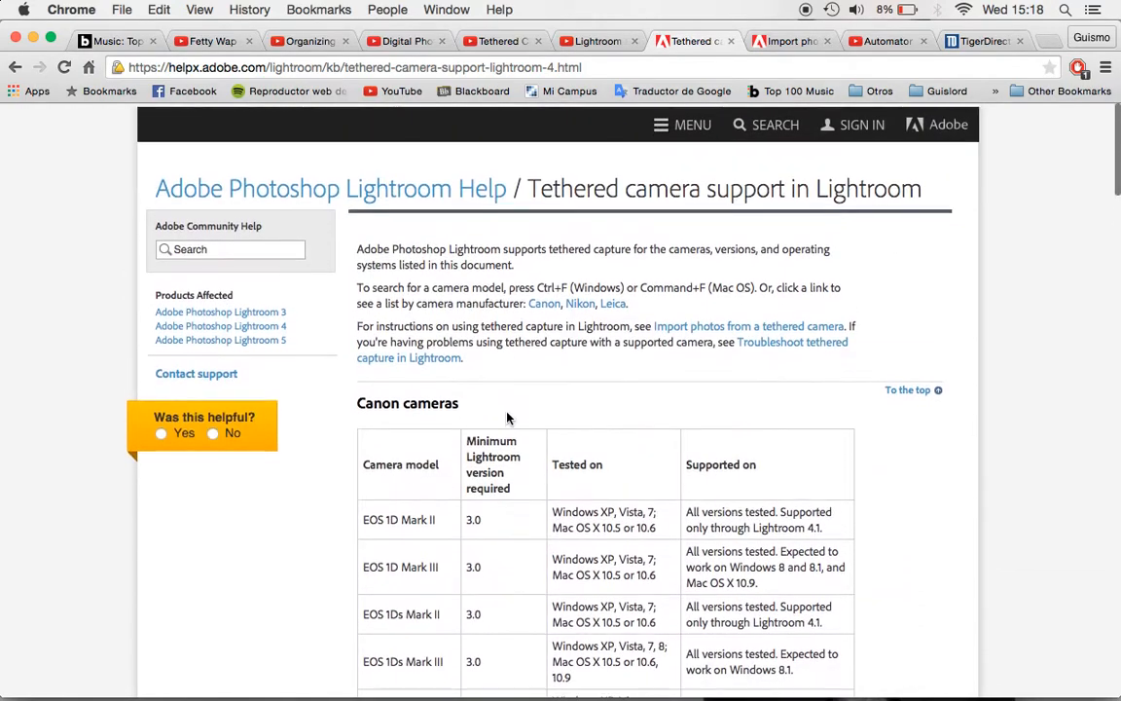
scroll(down, 3)
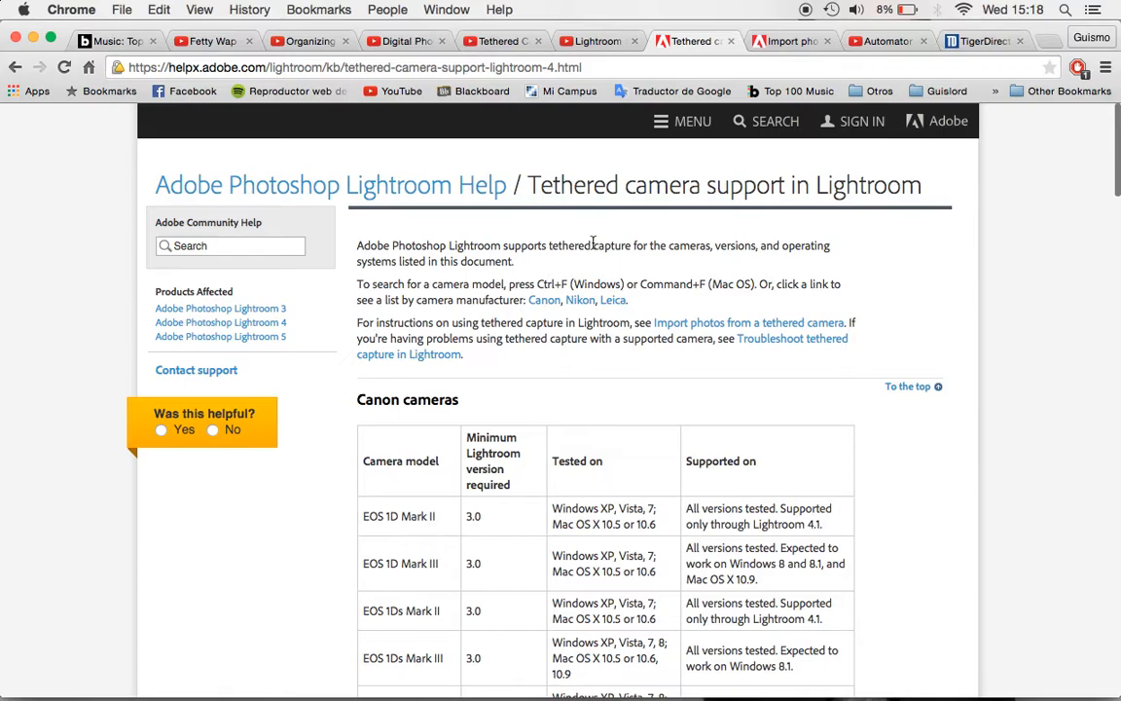
mouse_move(661, 378)
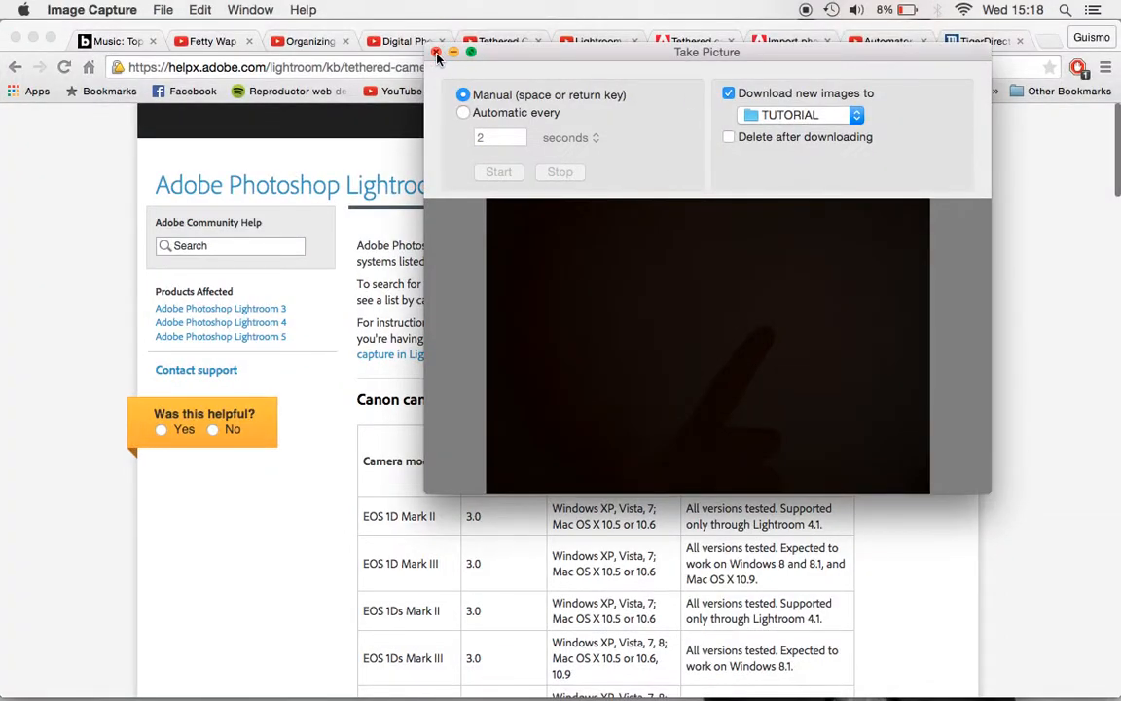
Close the Take Picture window and search Spotlight for 'IM'.
click(437, 52)
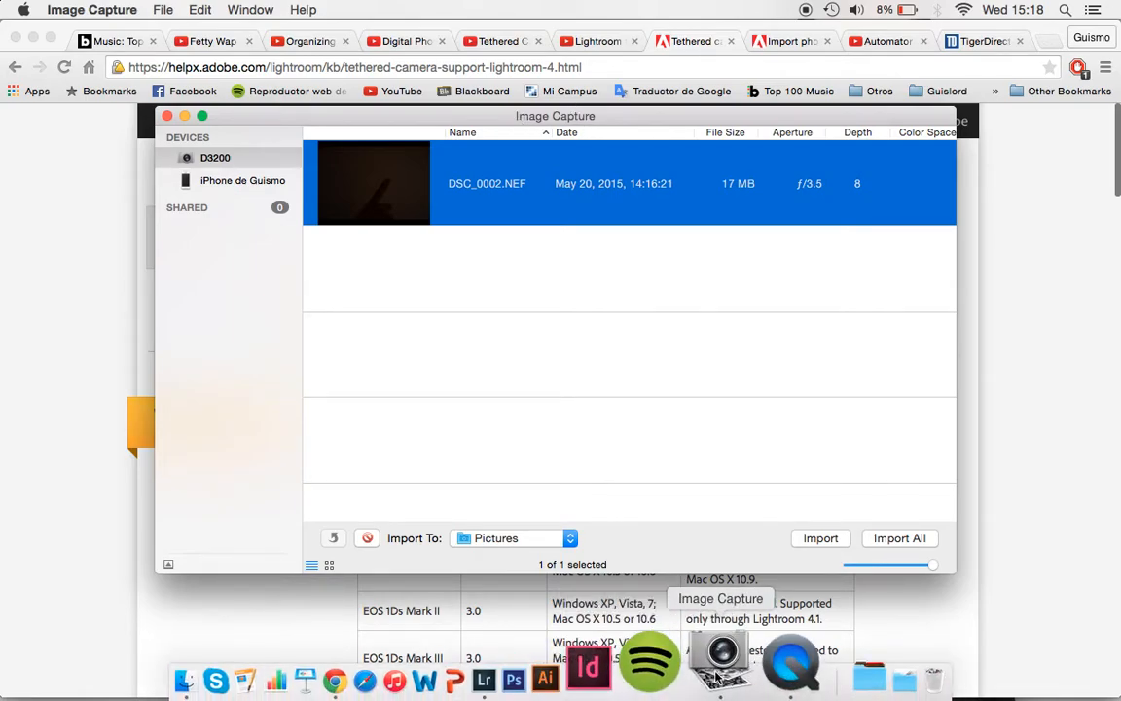
click(1065, 10)
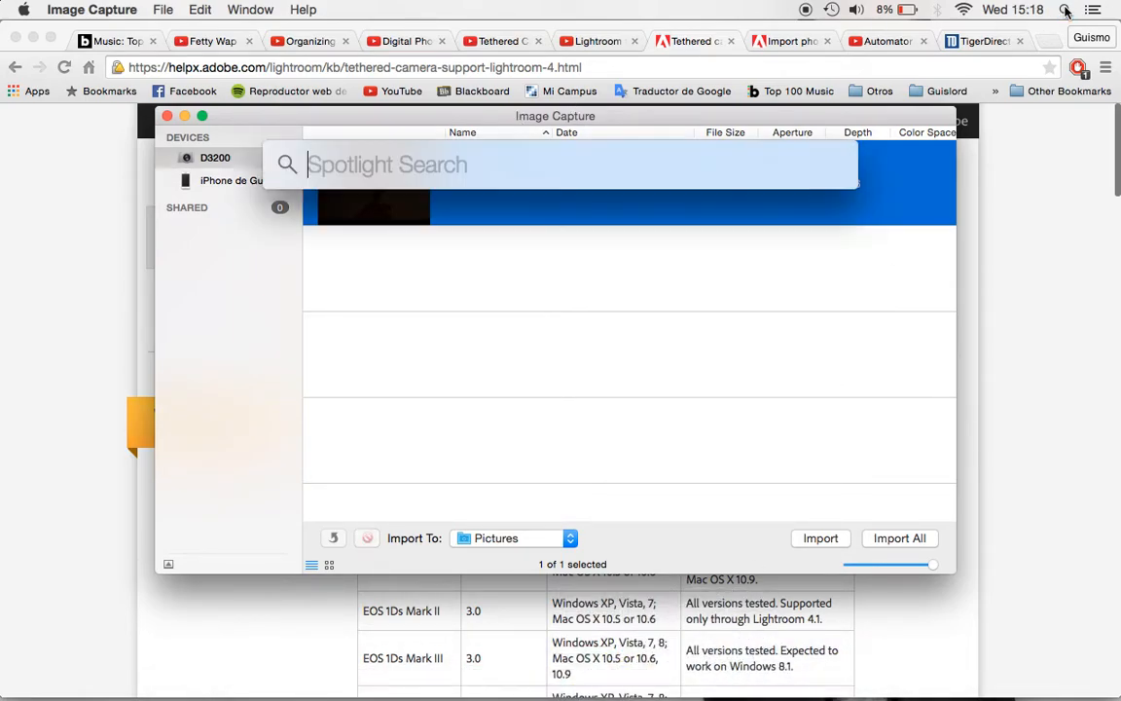
text(IM)
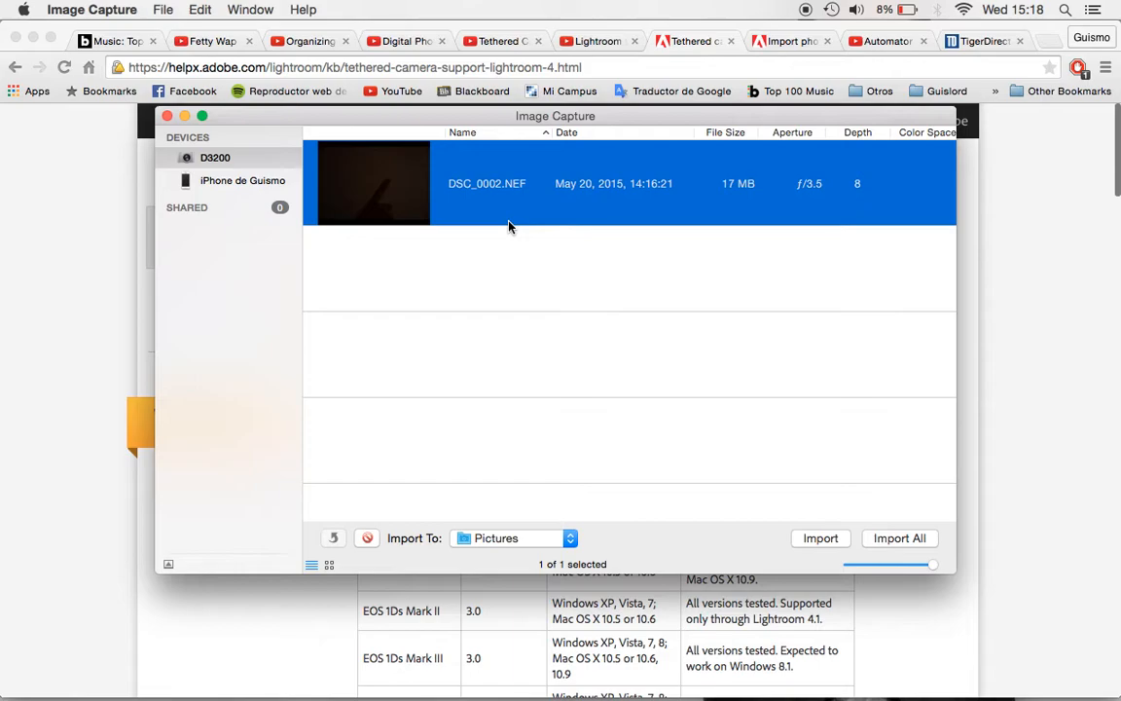
mouse_move(325, 382)
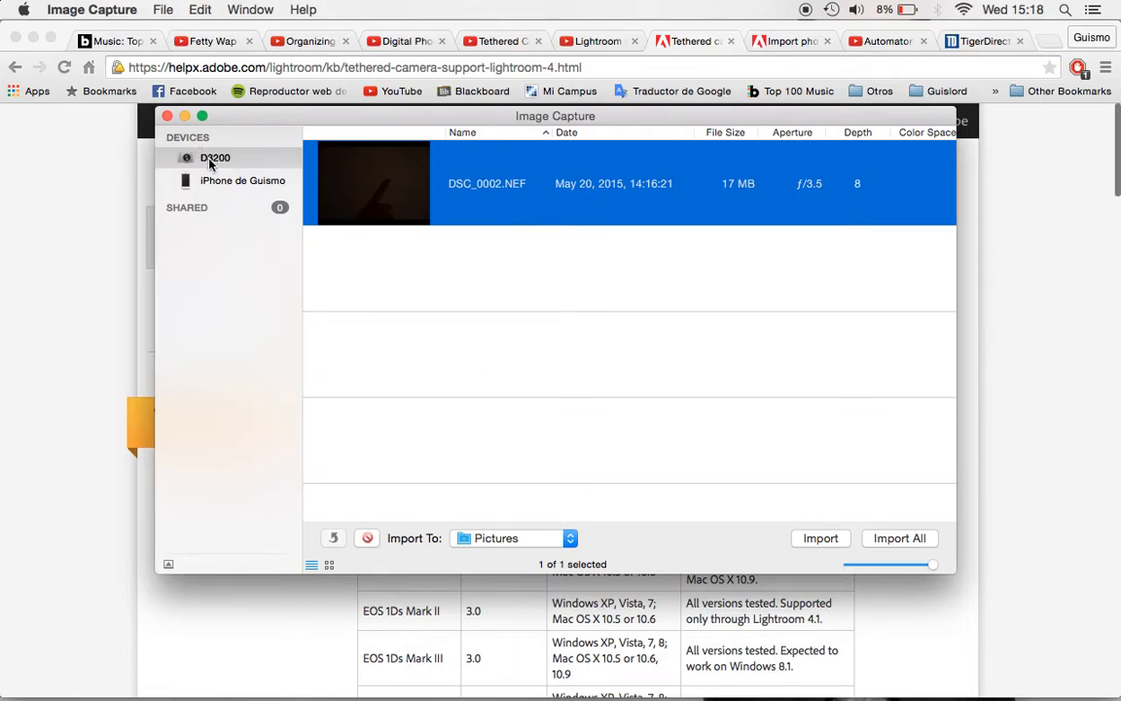
mouse_move(379, 211)
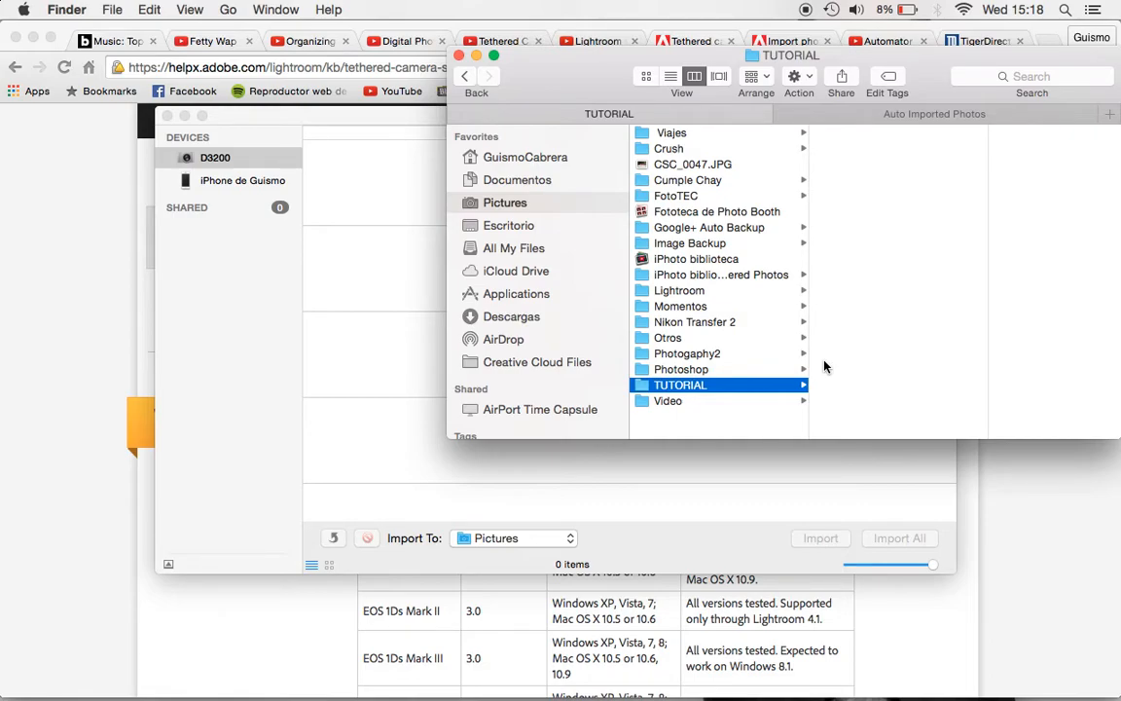
mouse_move(757, 358)
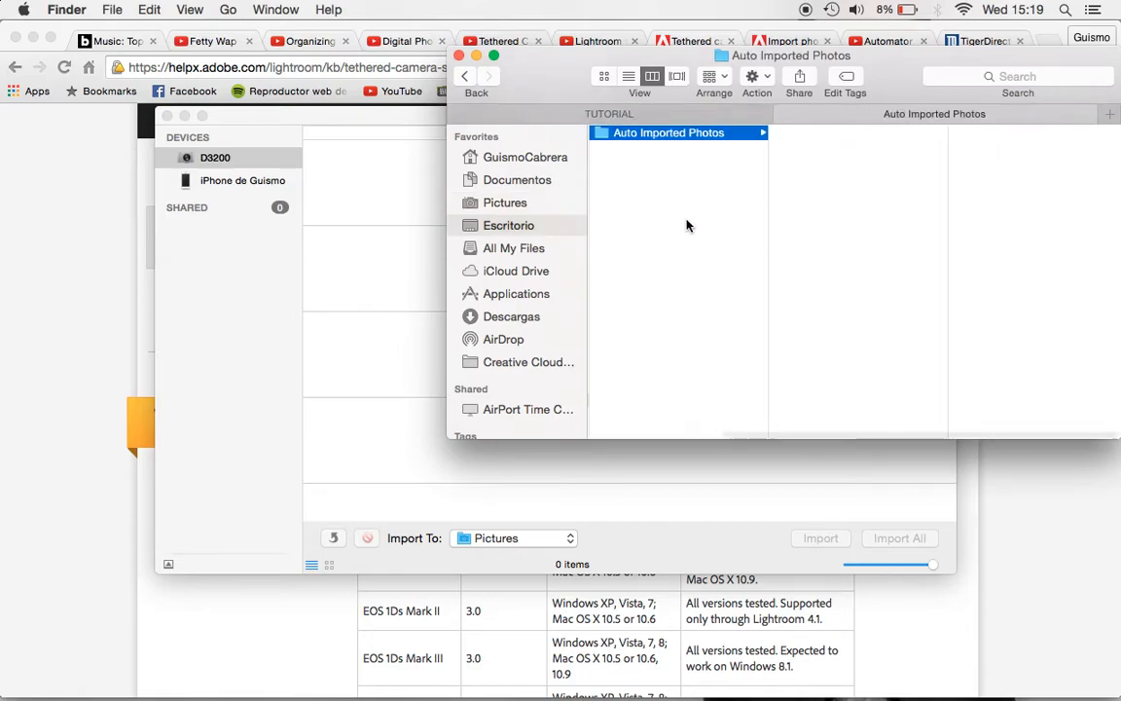
Compare the TUTORIAL folder with the Auto Imported Photos folder in Finder.
click(508, 225)
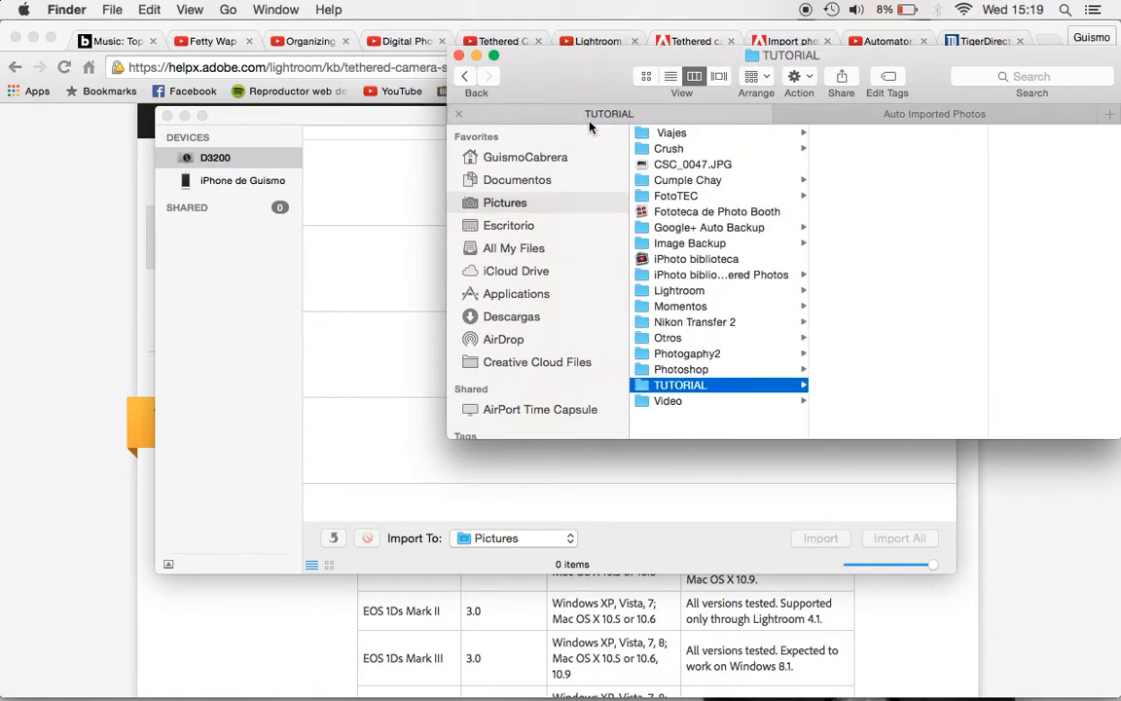
mouse_move(690, 410)
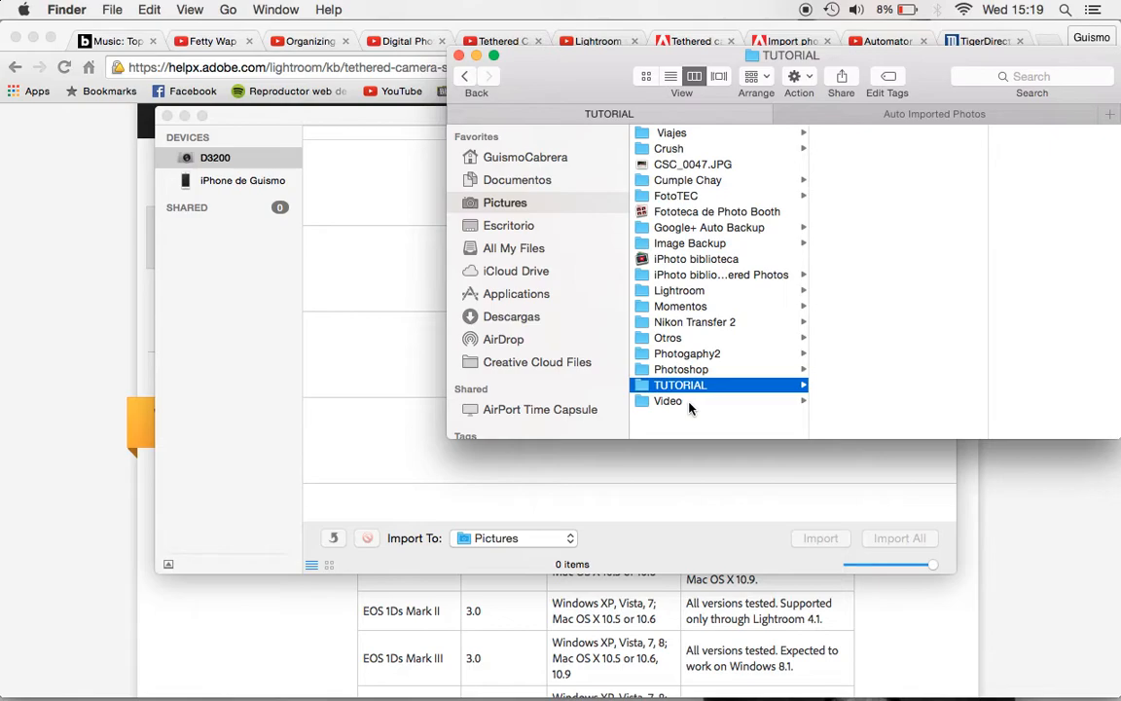
mouse_move(803, 383)
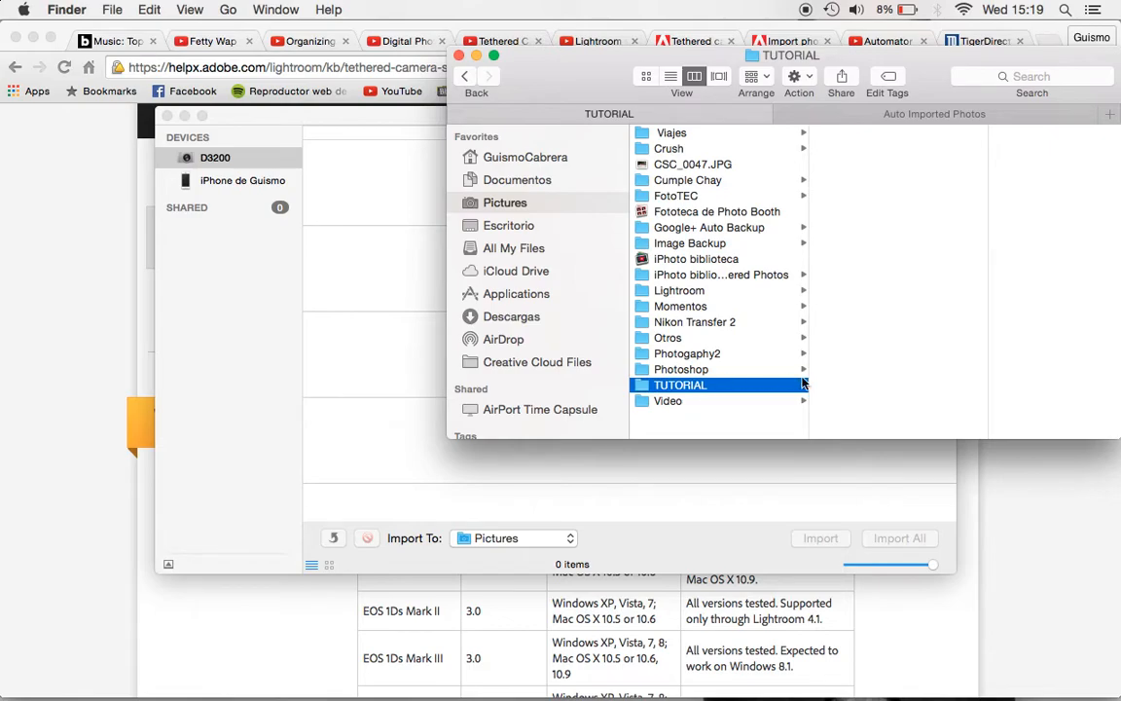
mouse_move(570, 420)
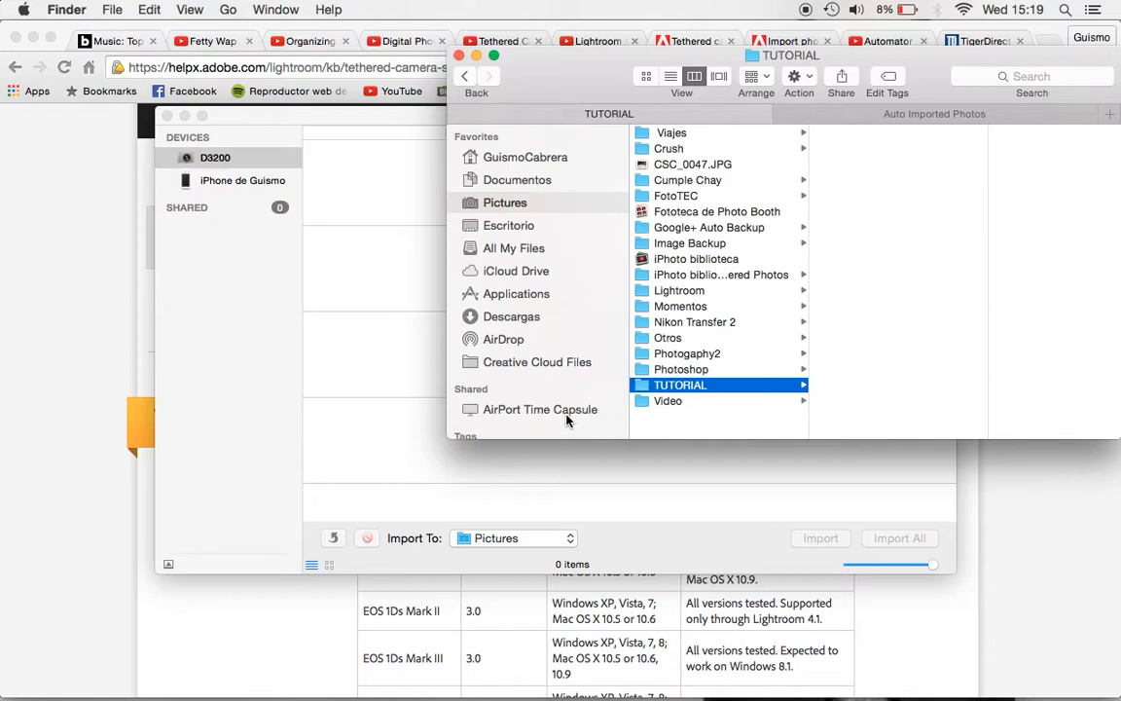
mouse_move(823, 123)
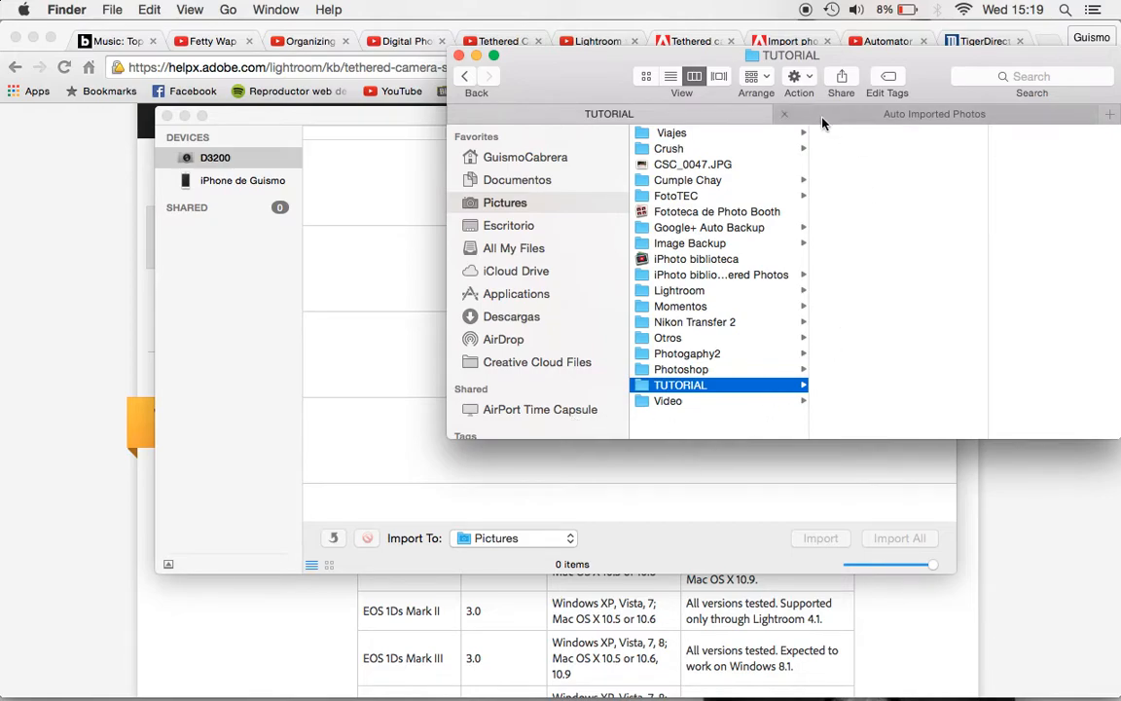
mouse_move(825, 125)
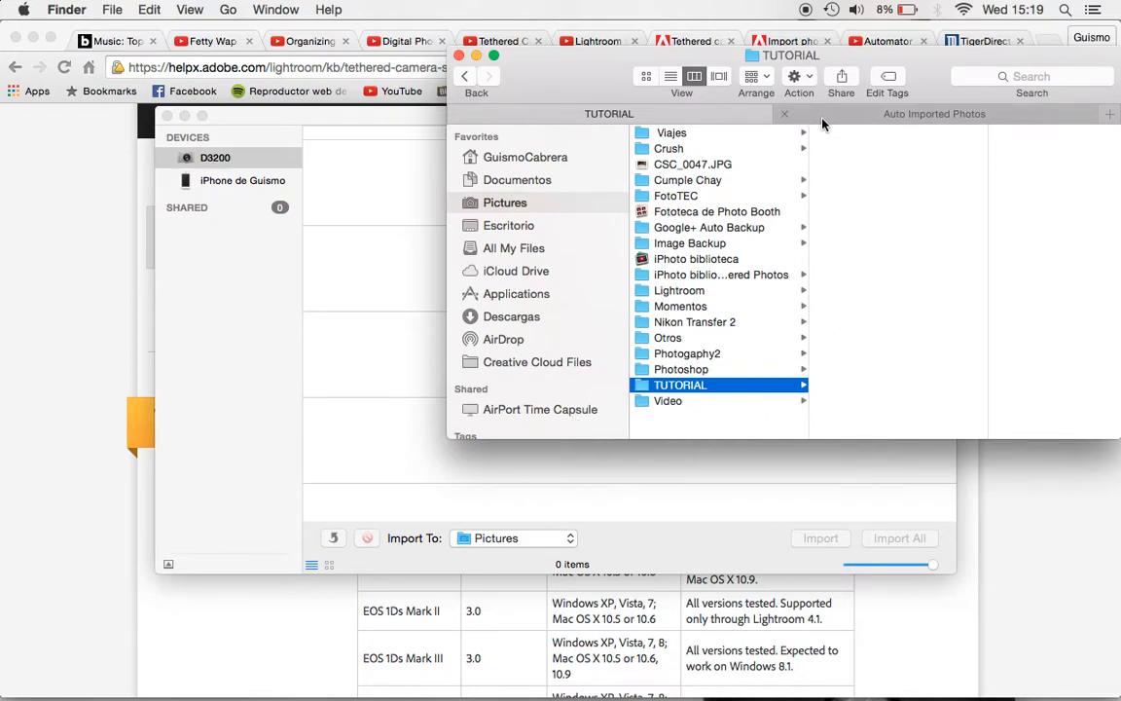
click(509, 225)
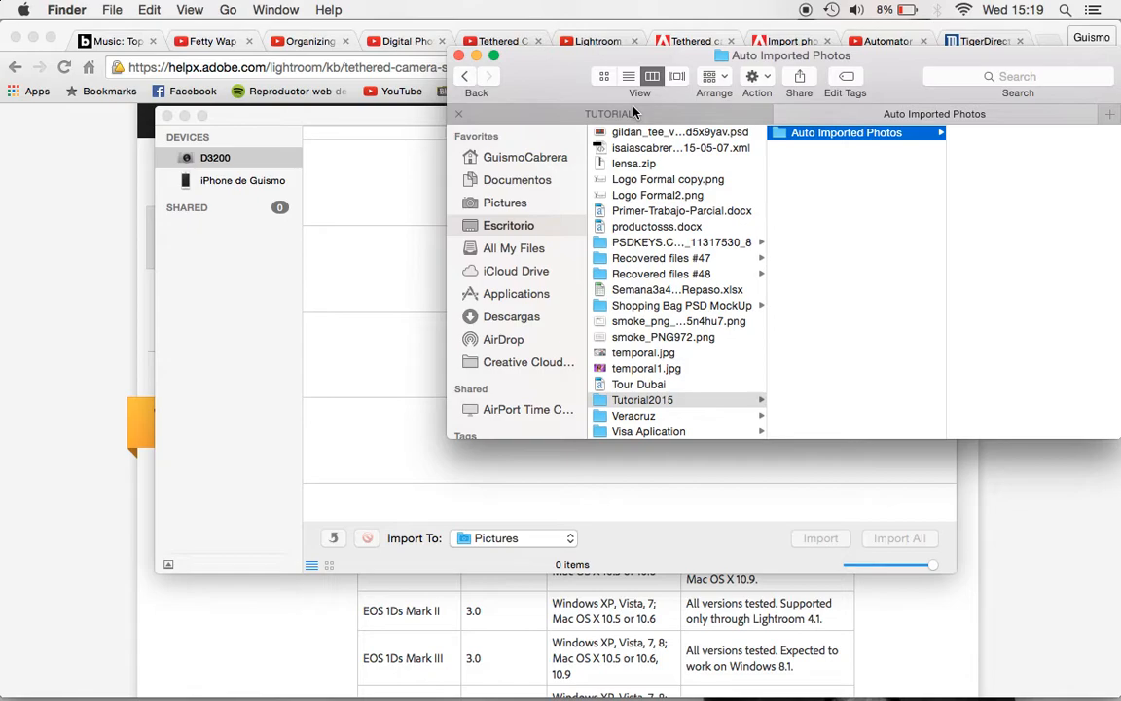
mouse_move(686, 96)
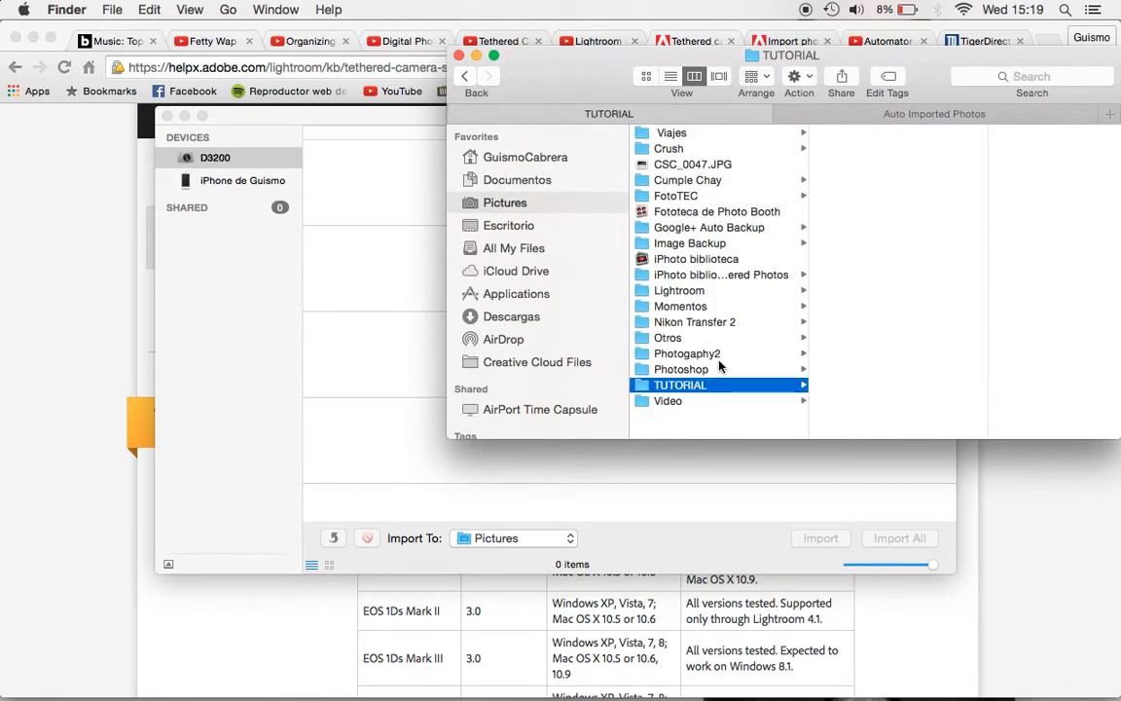
mouse_move(715, 387)
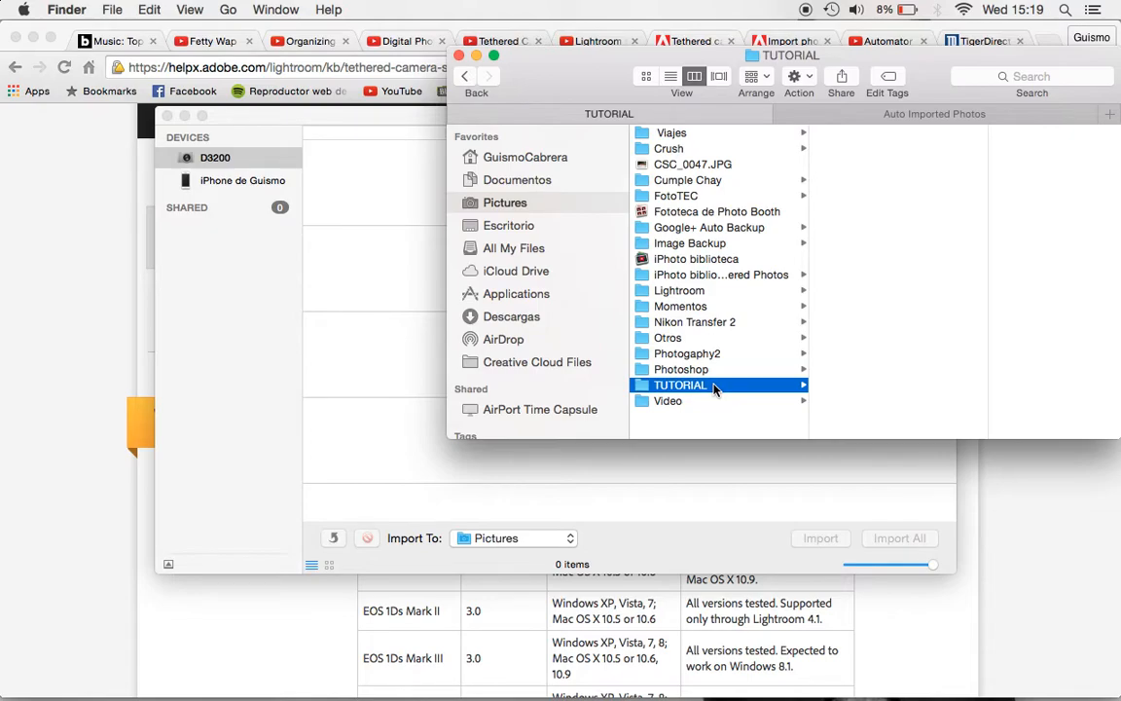
mouse_move(699, 364)
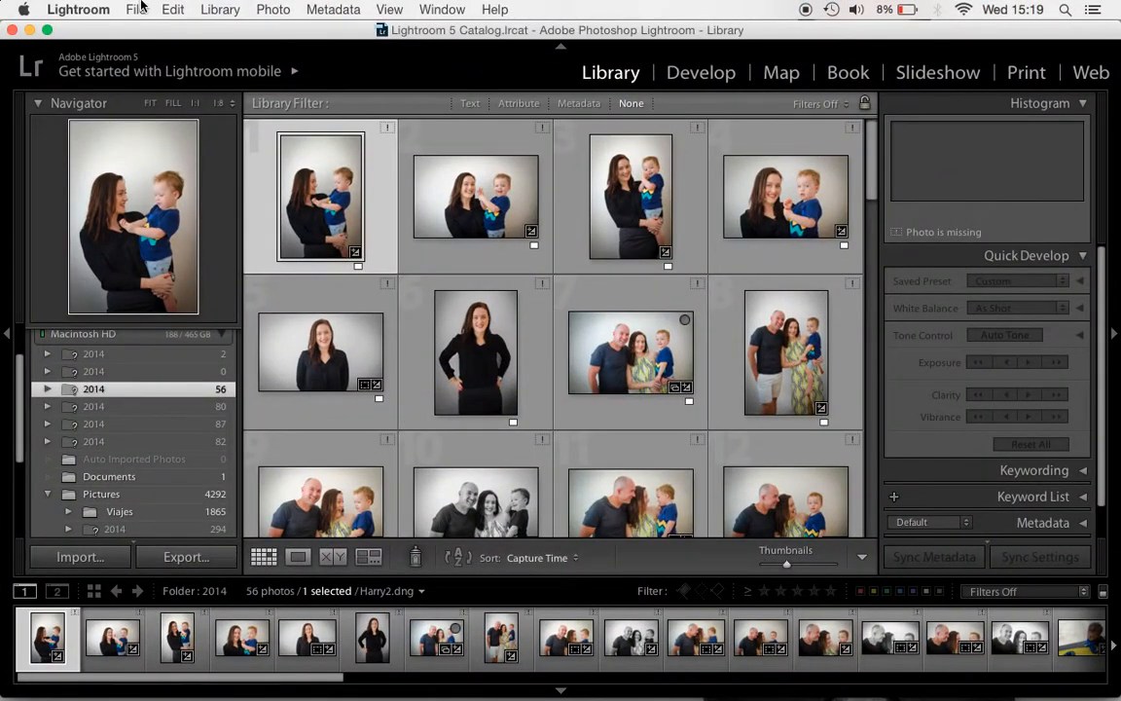
Keep TUTORIAL as the watched folder in Auto Import Settings.
click(135, 10)
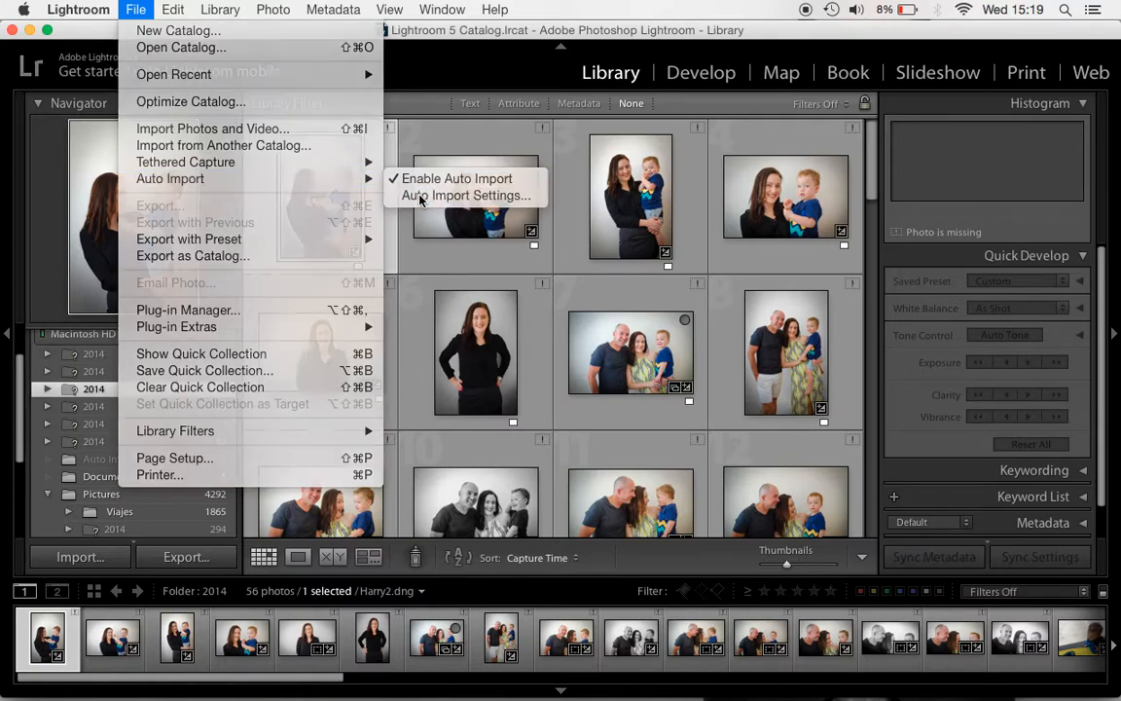
click(466, 196)
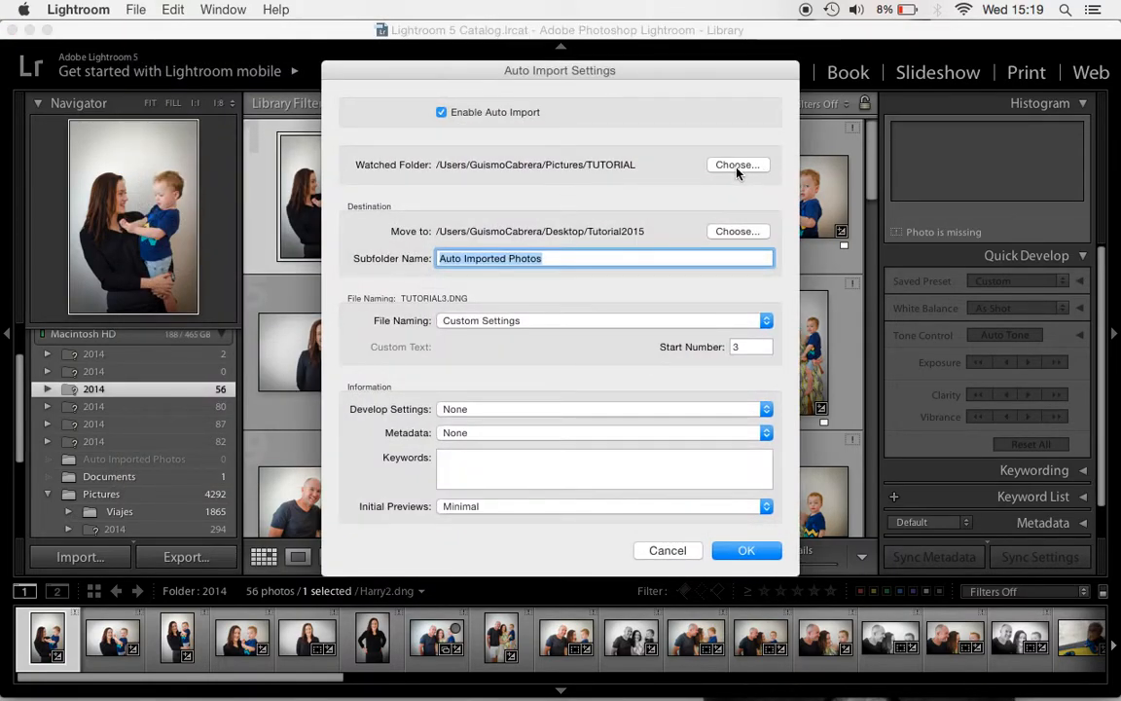
click(738, 164)
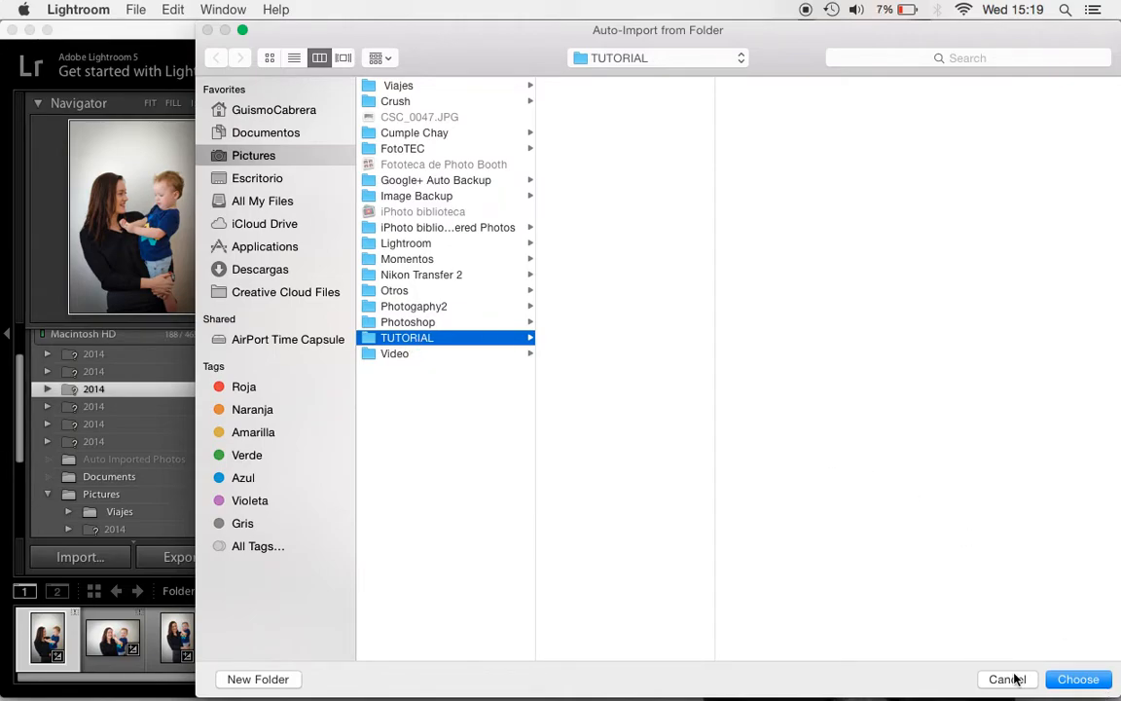
click(1077, 678)
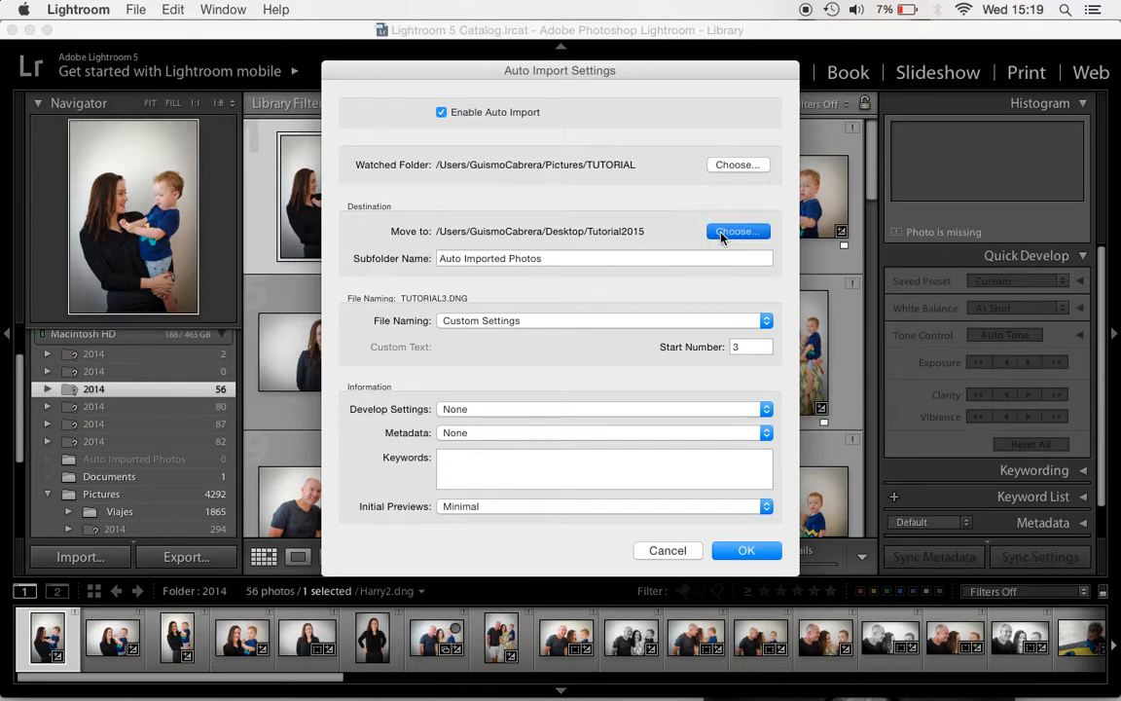
Review destination and file naming, set Start Number to 1, and confirm.
click(738, 231)
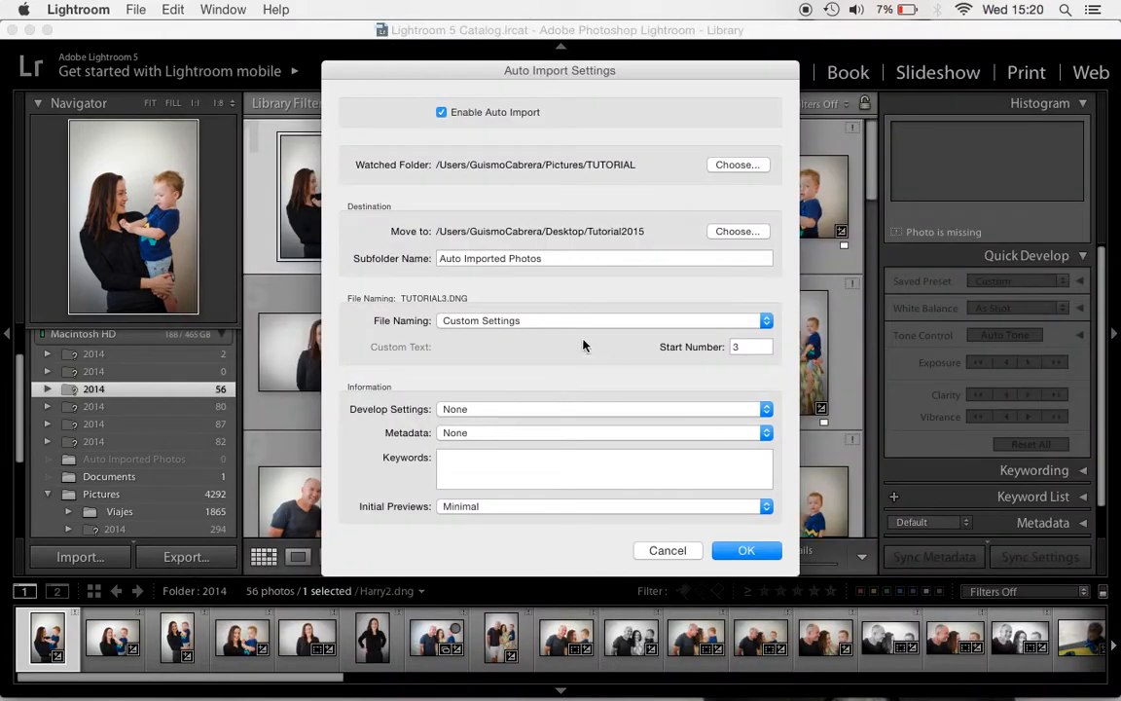
click(477, 258)
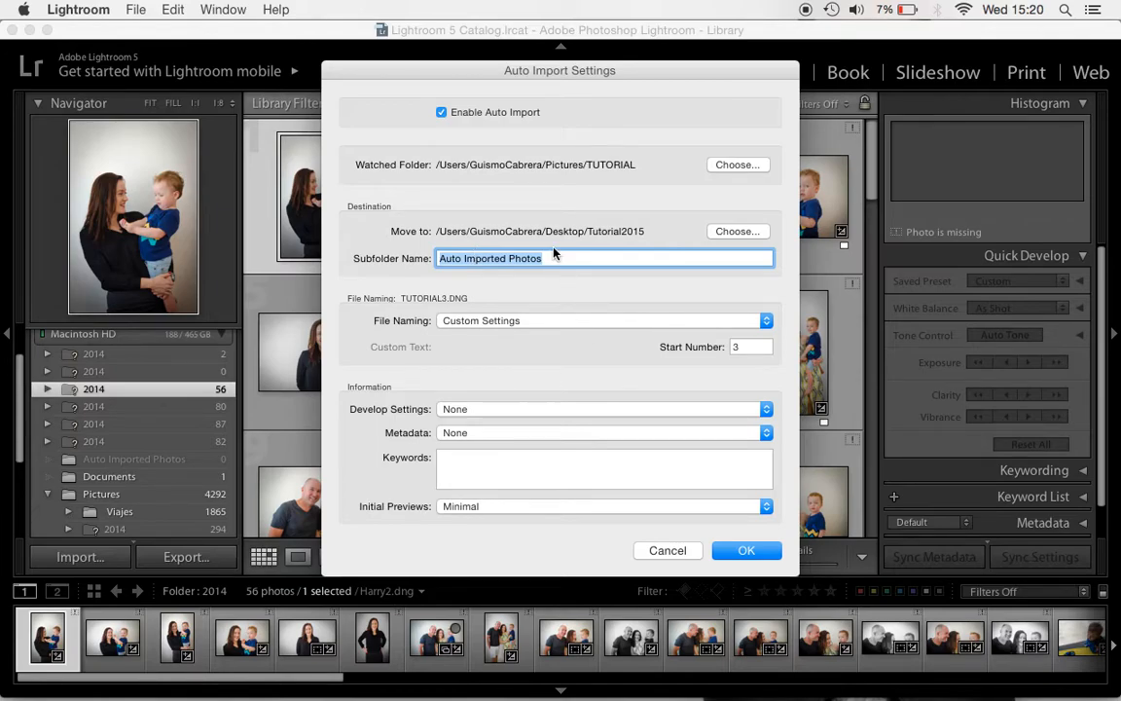
click(602, 320)
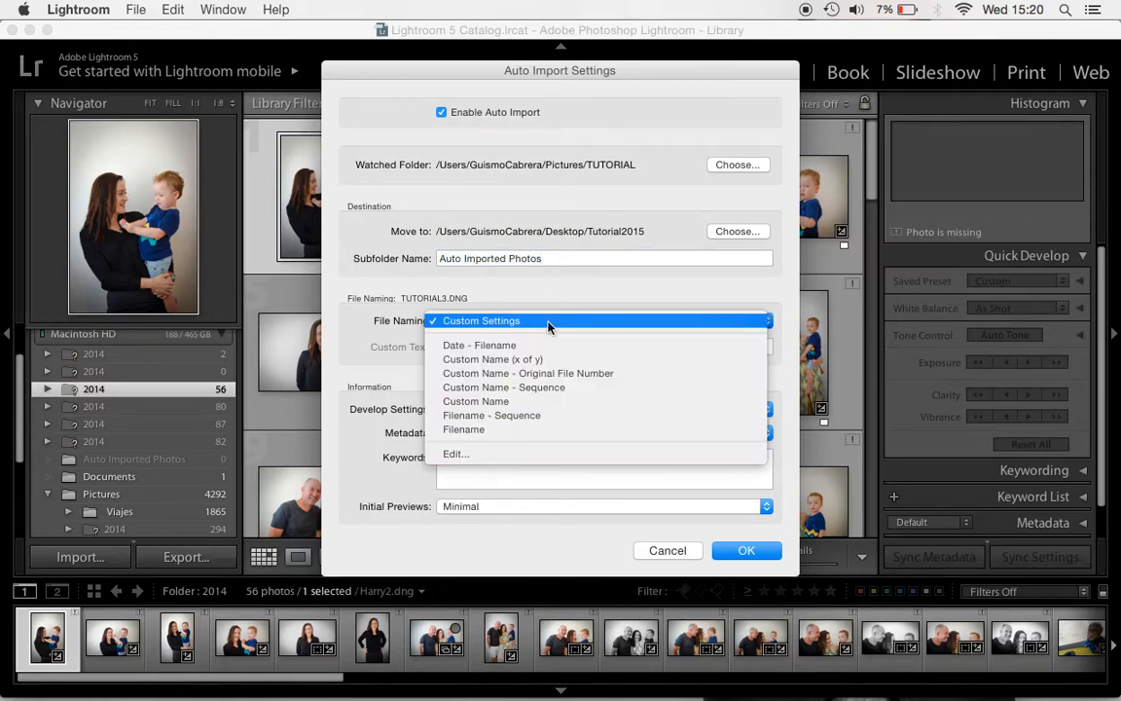
mouse_move(464, 429)
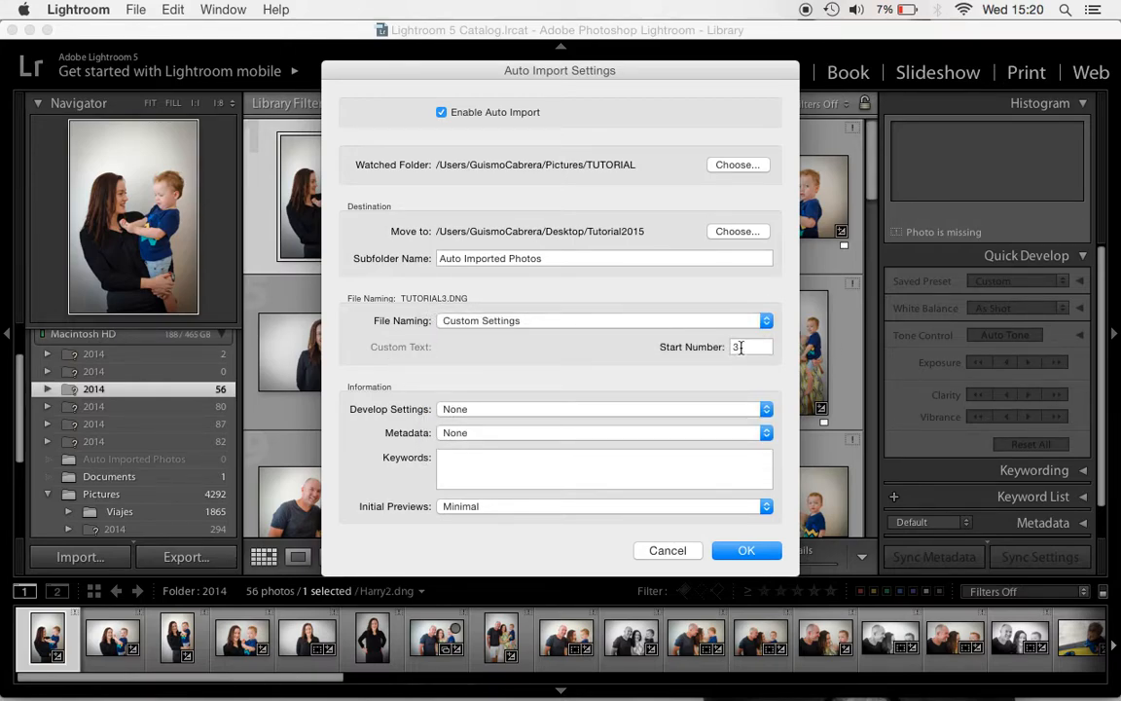
text(1)
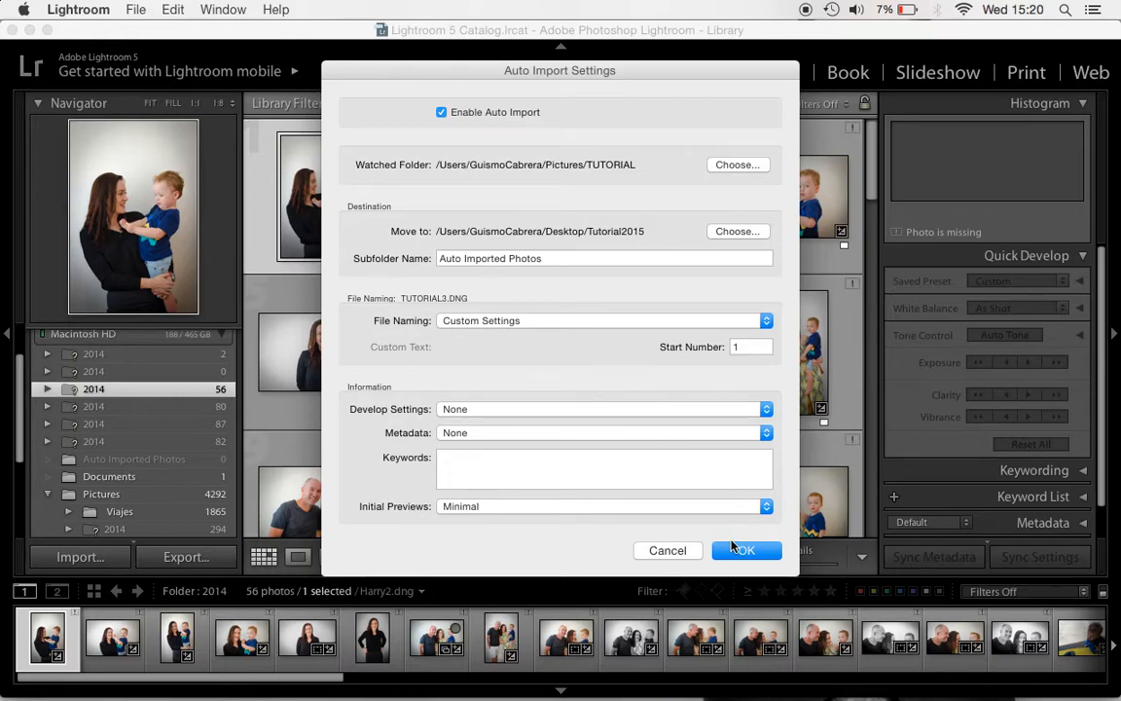
click(740, 550)
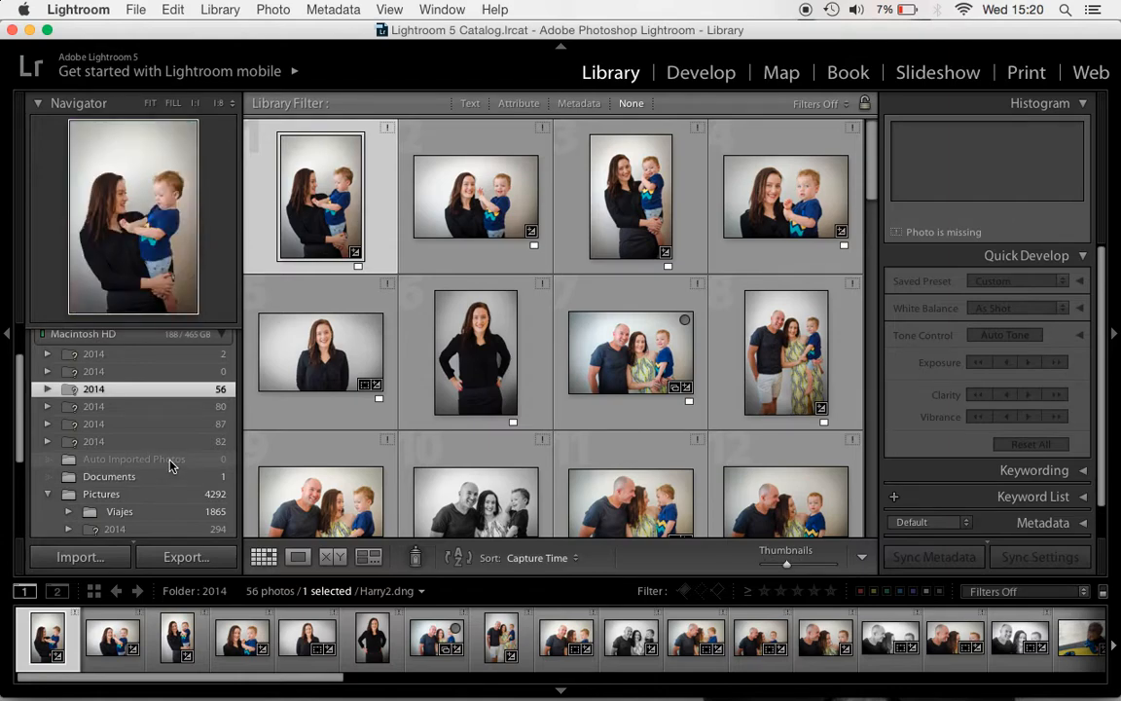
Select the Auto Imported Photos folder in the Folders panel.
click(134, 458)
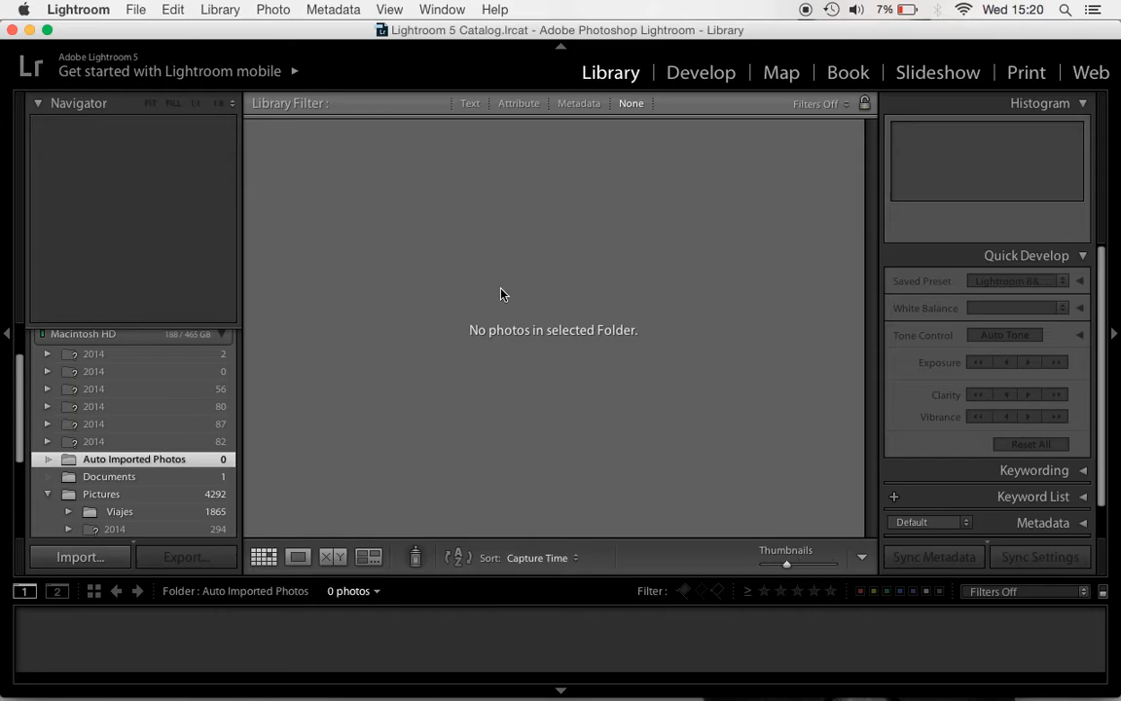
mouse_move(670, 303)
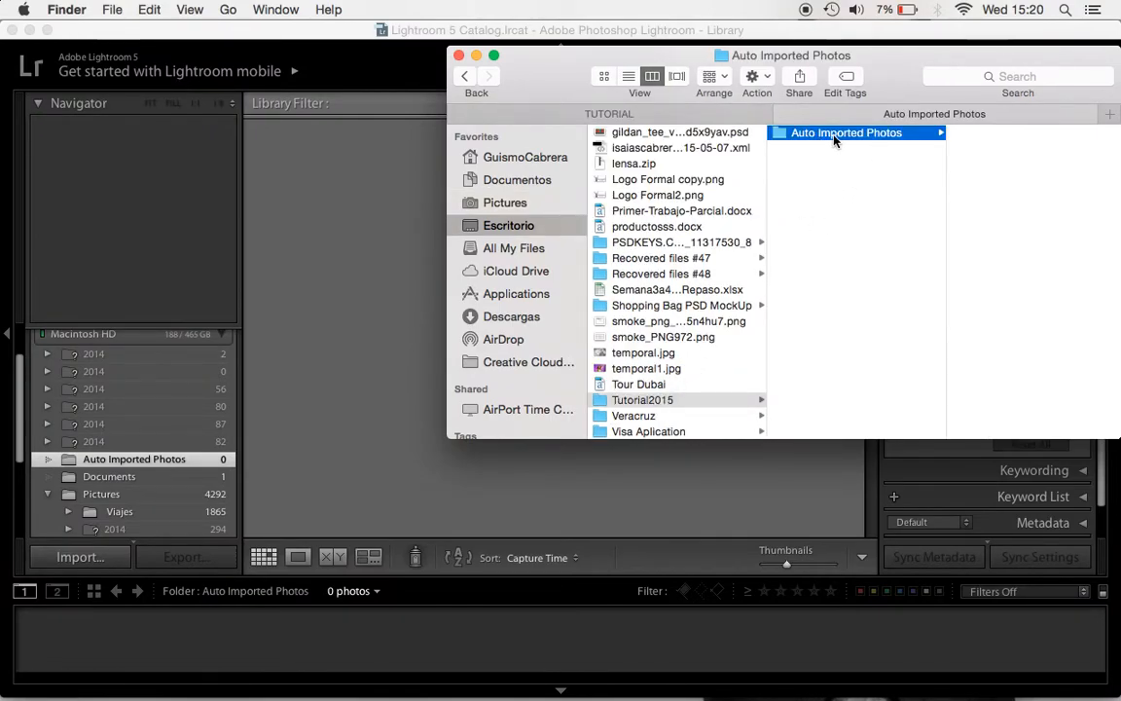
mouse_move(1116, 237)
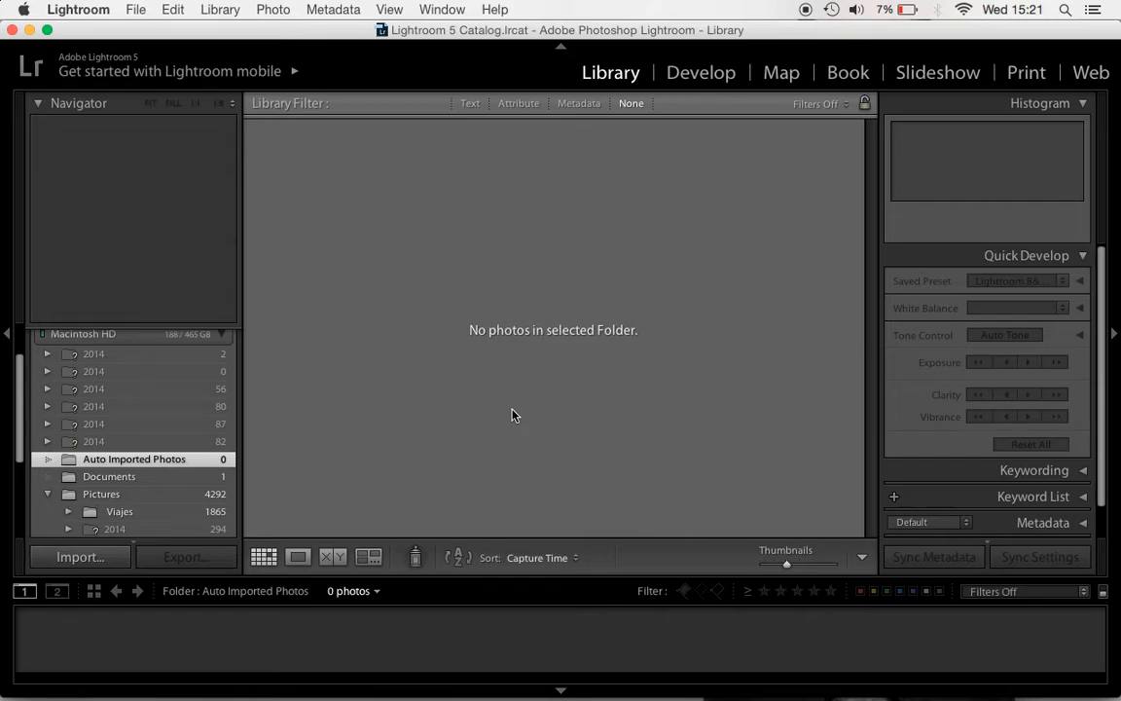
mouse_move(597, 328)
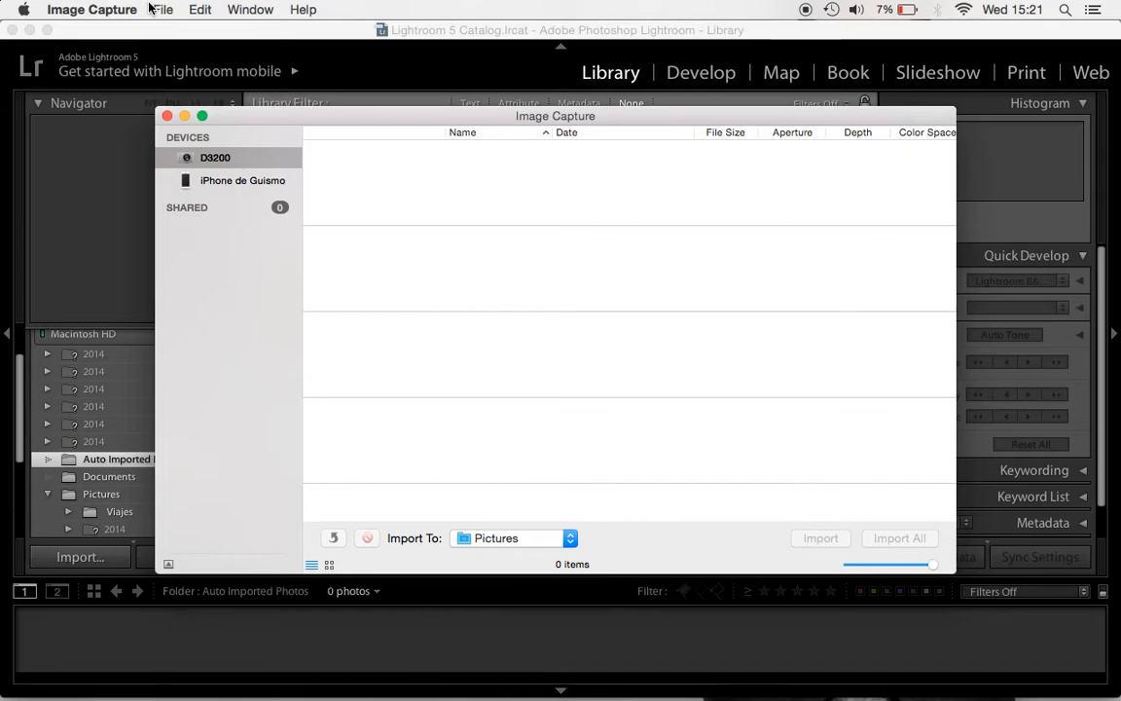
Start tethered capture with new images downloading to the TUTORIAL folder.
click(163, 10)
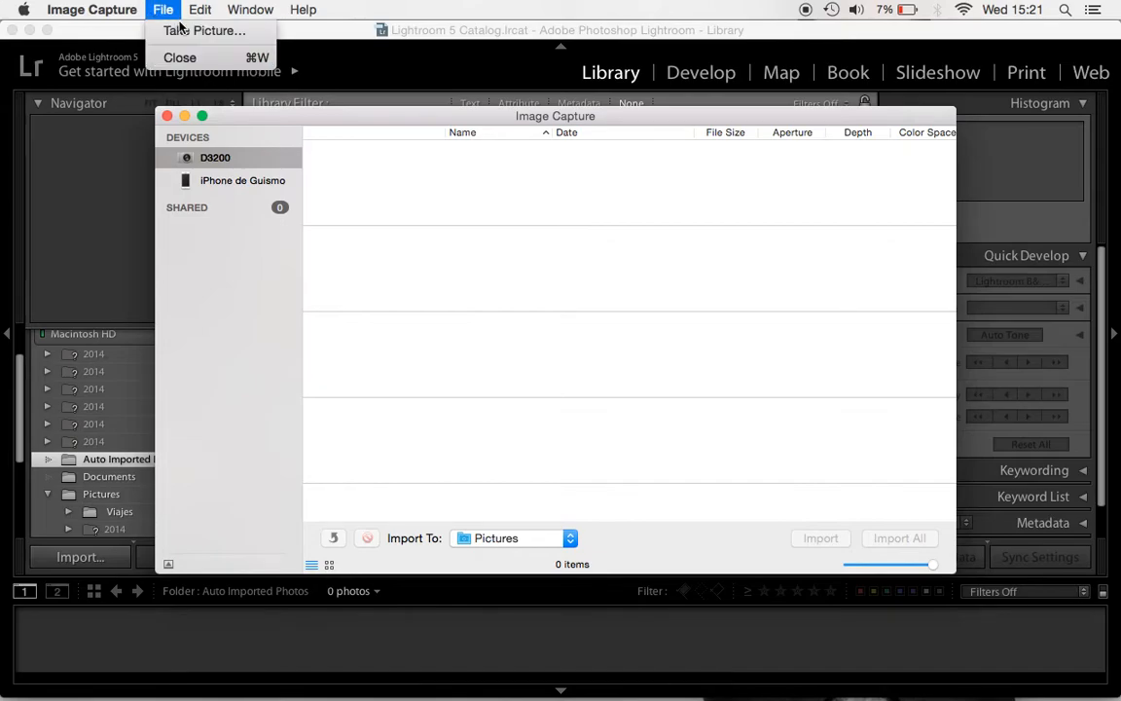
click(163, 8)
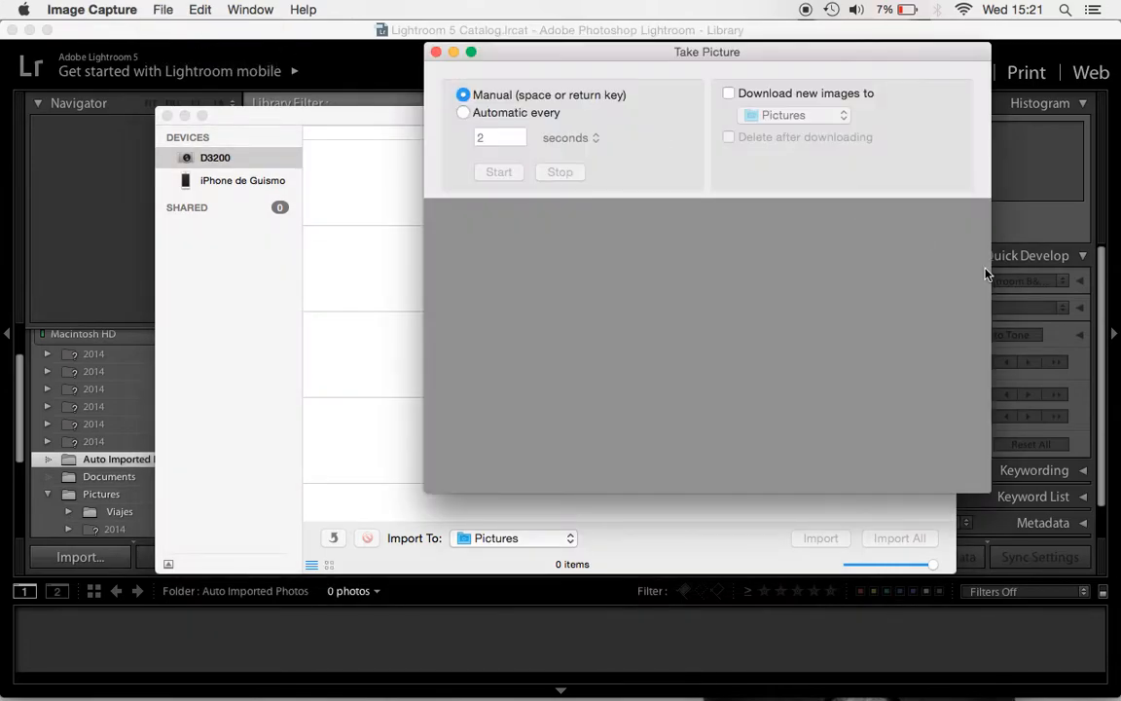
click(792, 115)
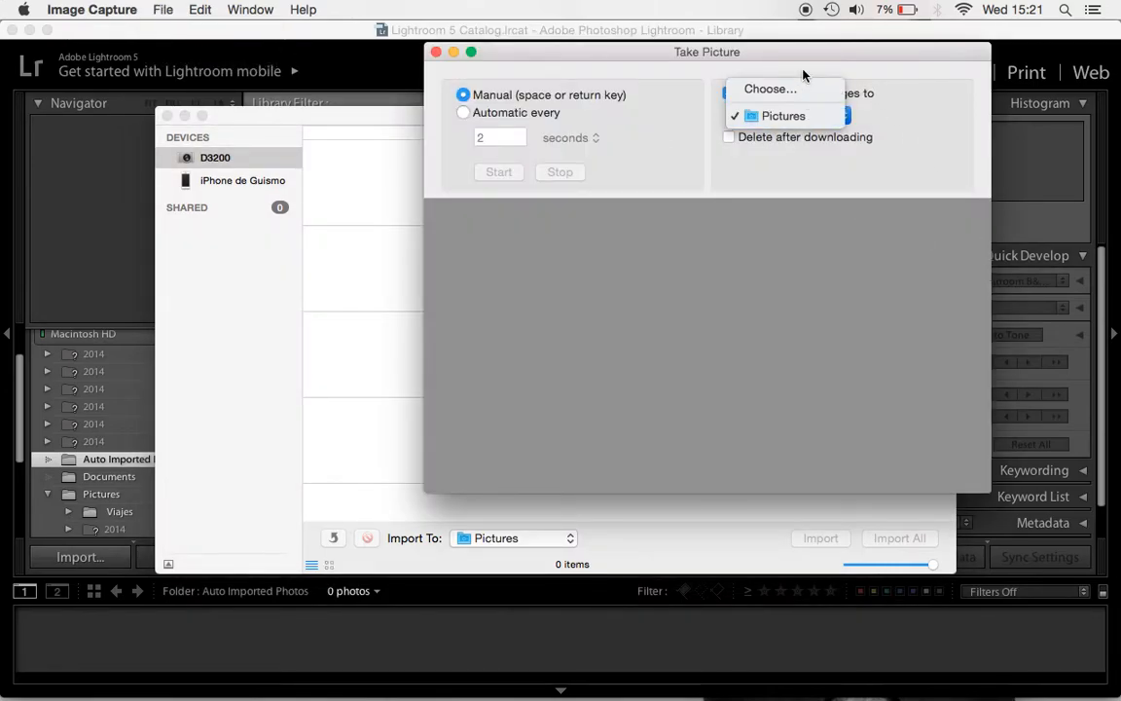
click(770, 88)
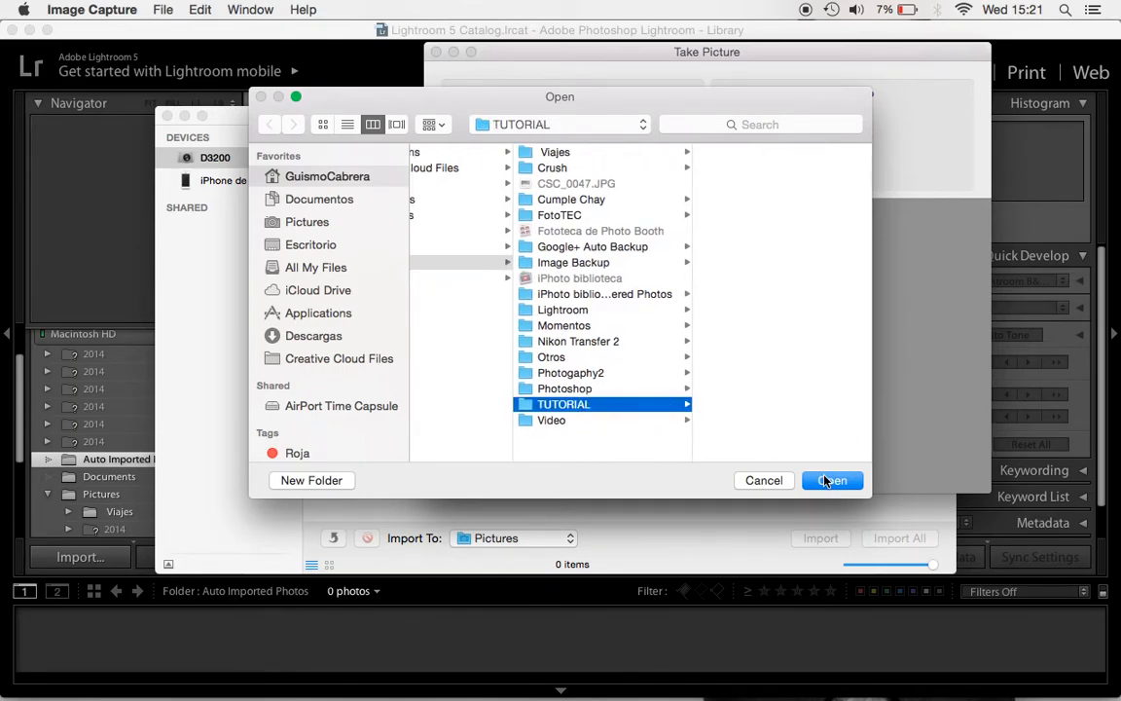
click(832, 480)
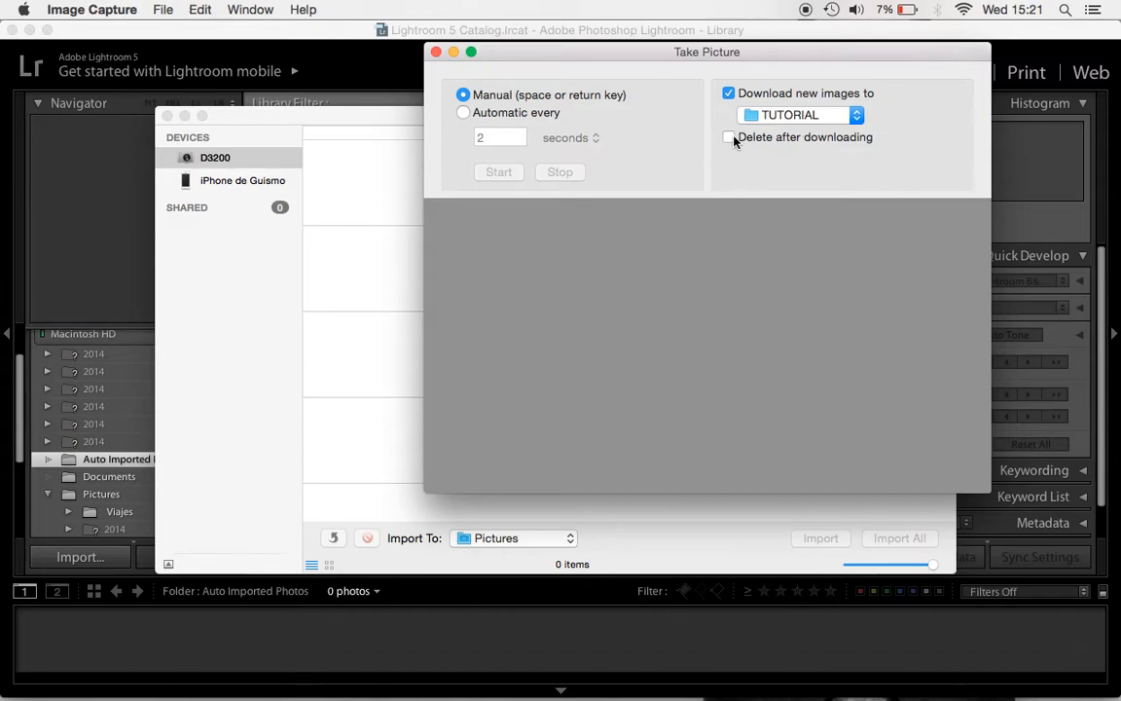
Turn on deleting images after downloading.
click(729, 136)
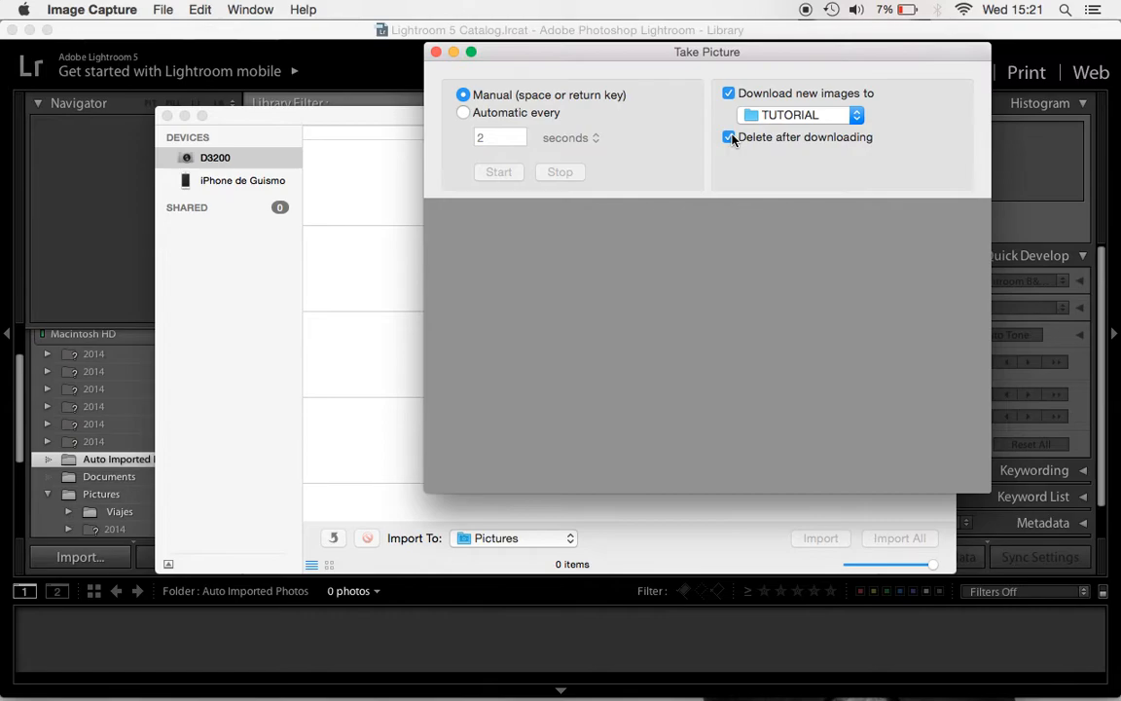
click(729, 136)
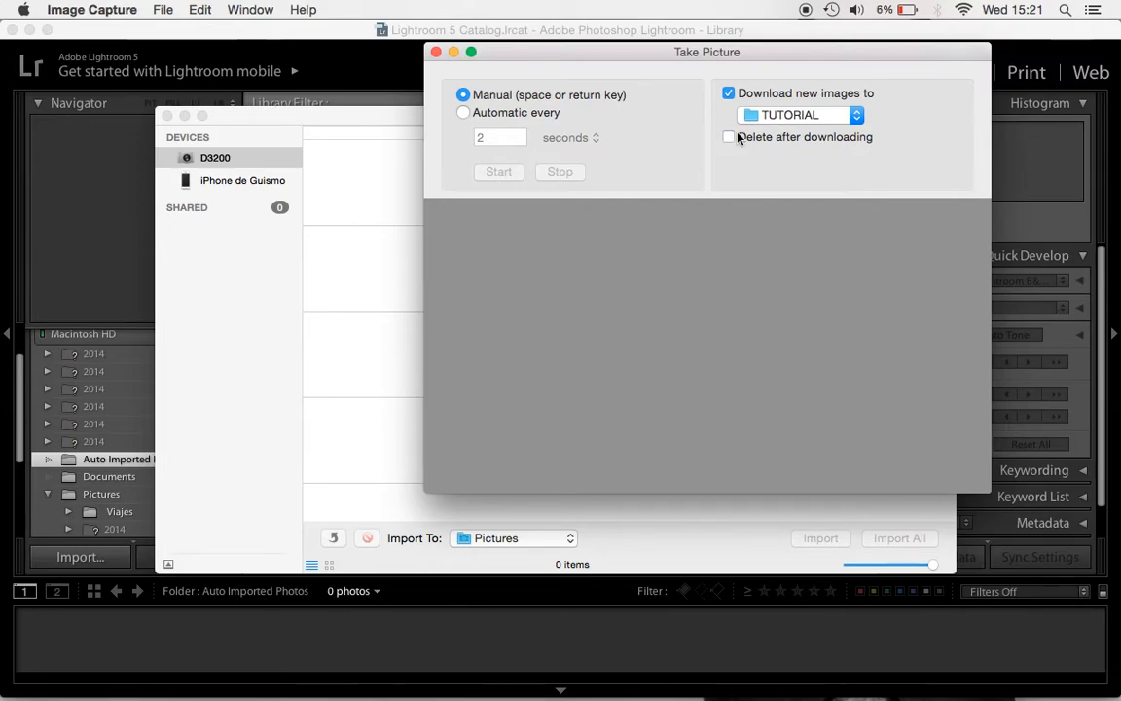
mouse_move(735, 138)
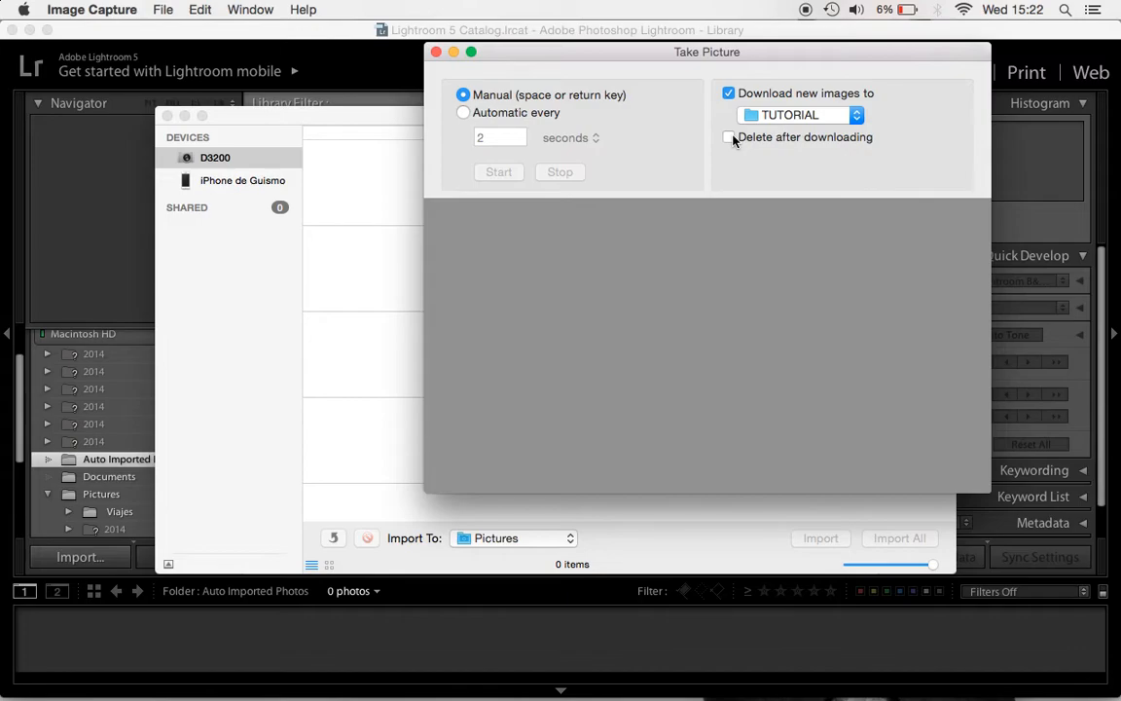
click(728, 137)
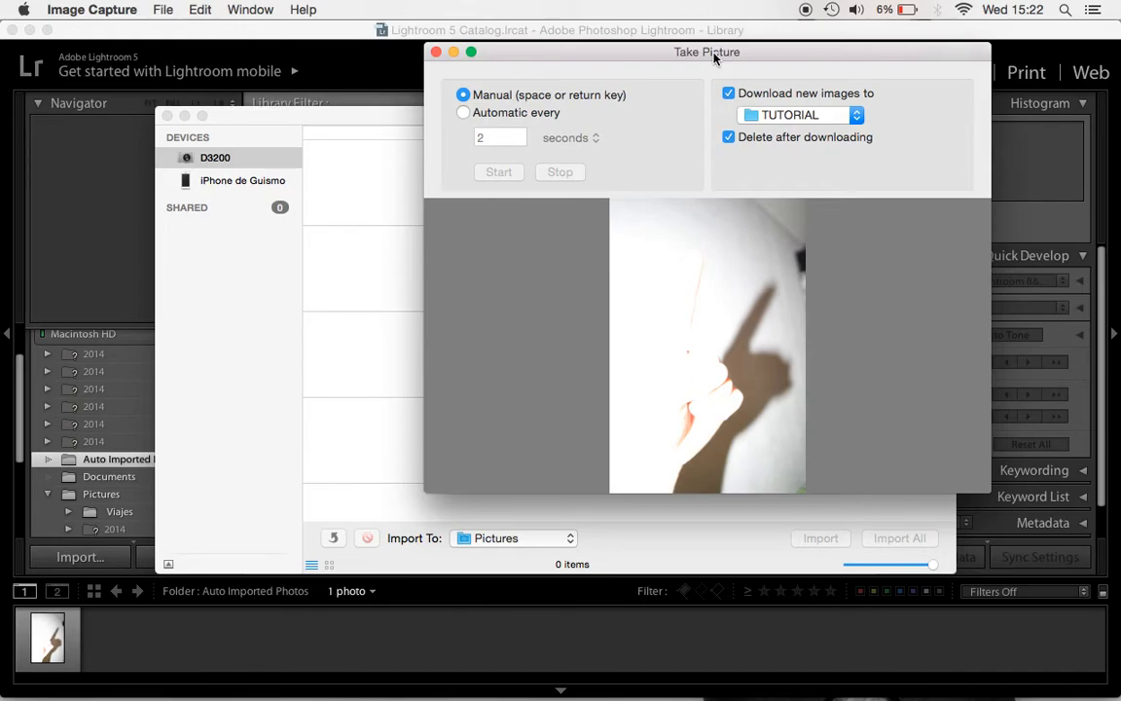
mouse_move(515, 380)
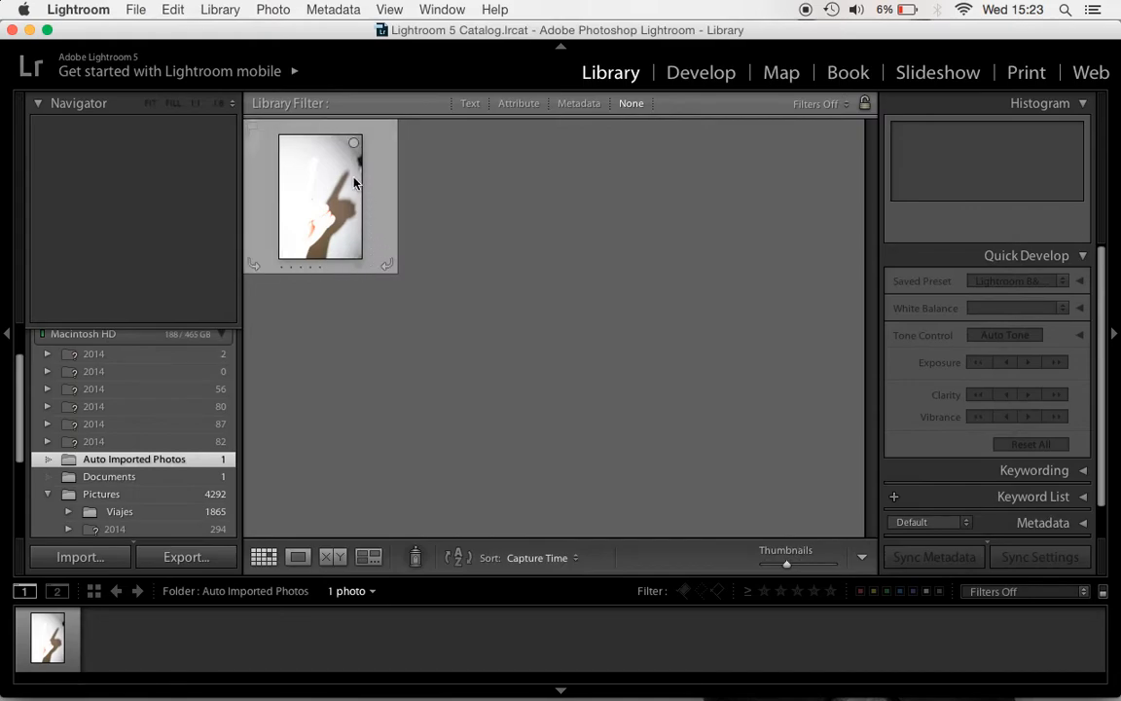
Select the first auto-imported shot, then open TUTORIAL2.NEF for developing.
click(320, 195)
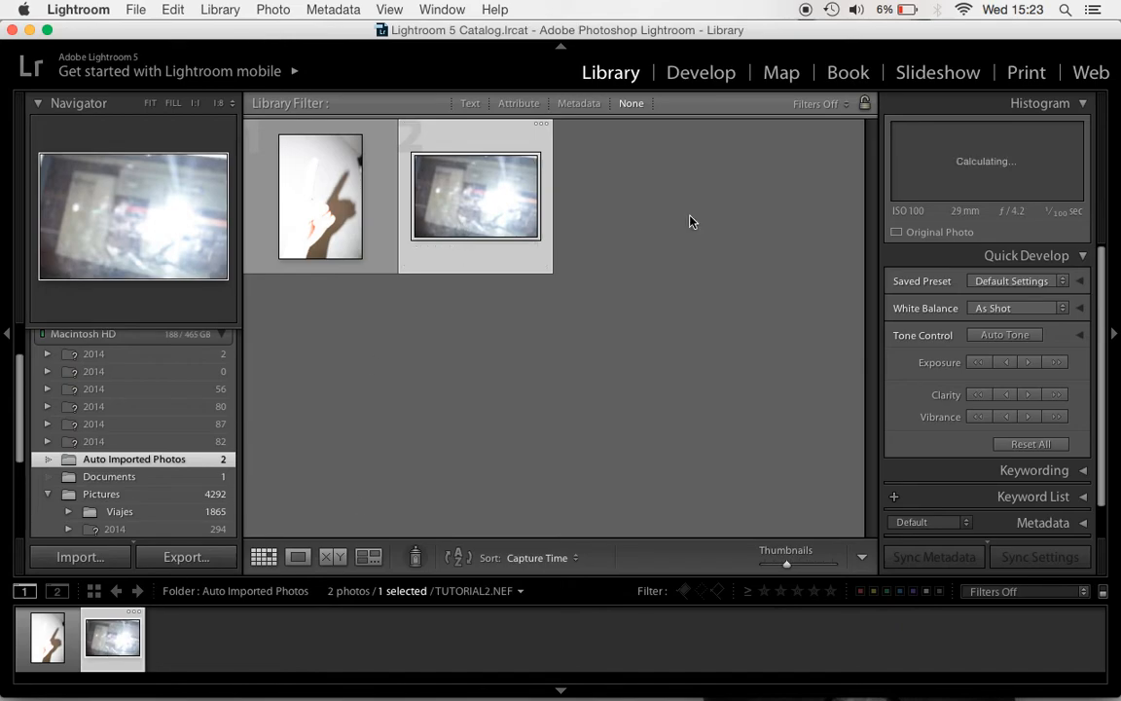
click(700, 72)
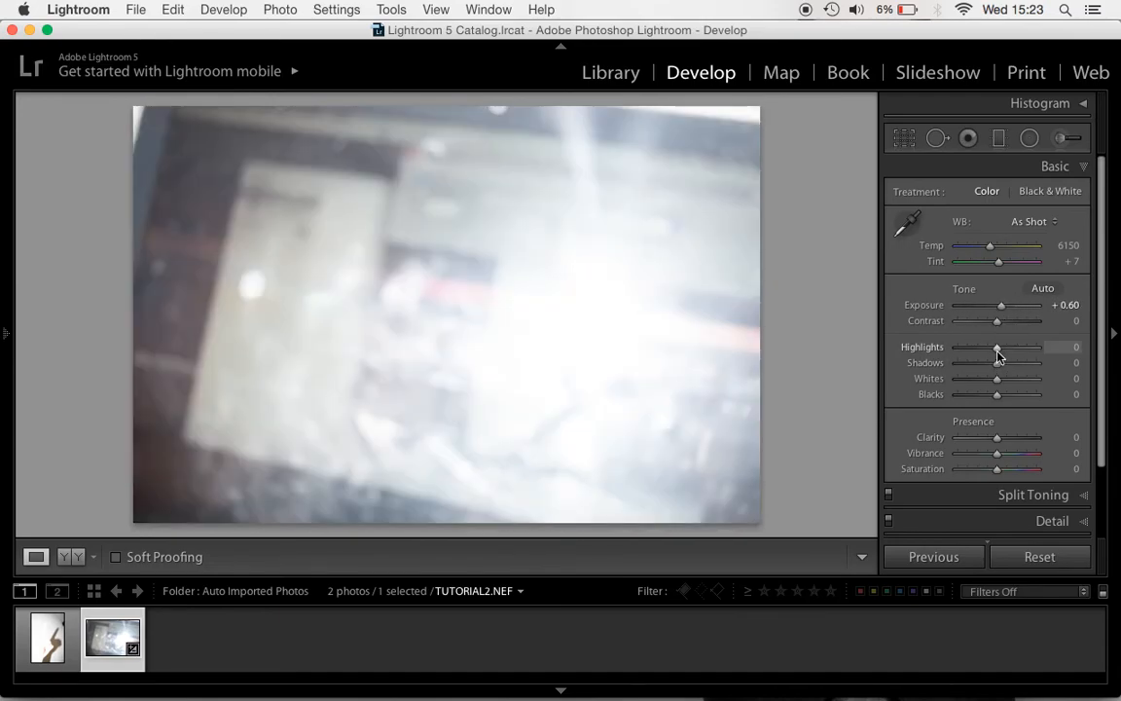
Pull Highlights and Whites down to -100 in the Basic panel.
drag(996, 347, 957, 346)
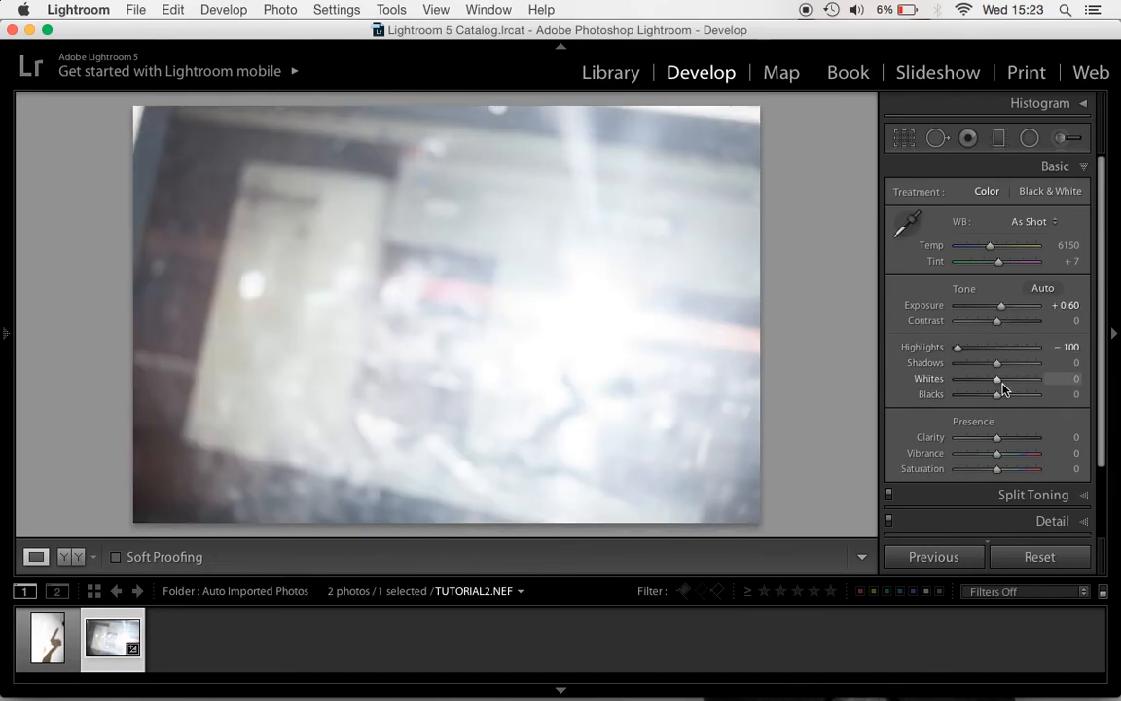
drag(996, 377, 956, 378)
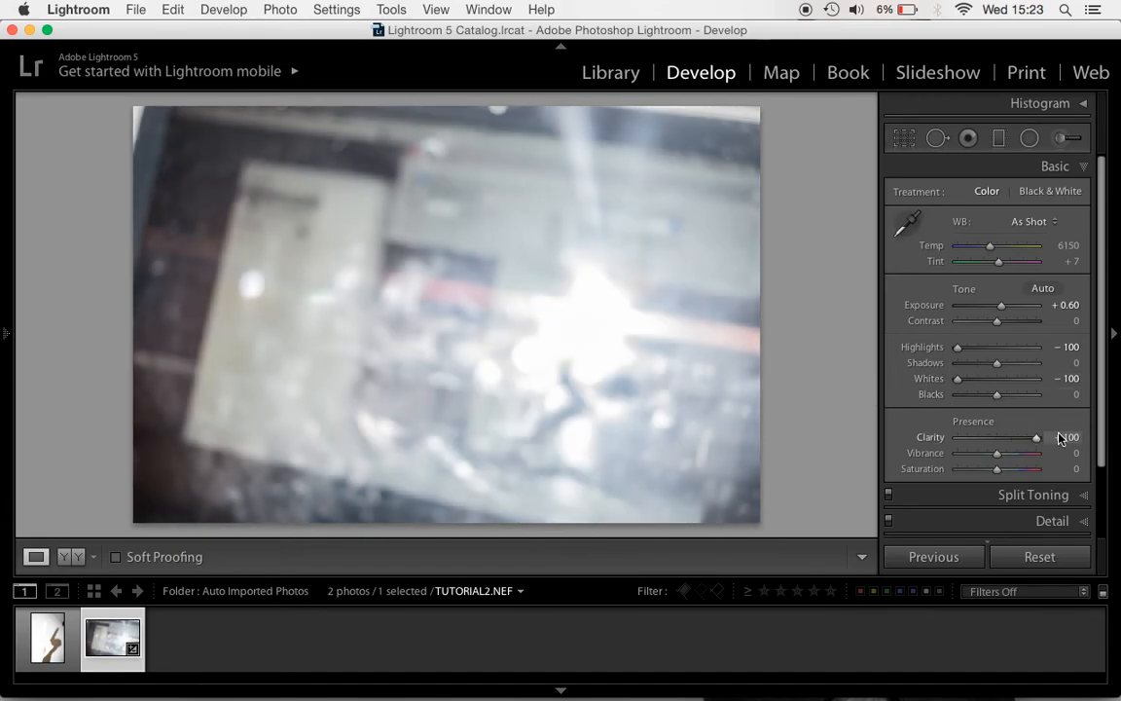